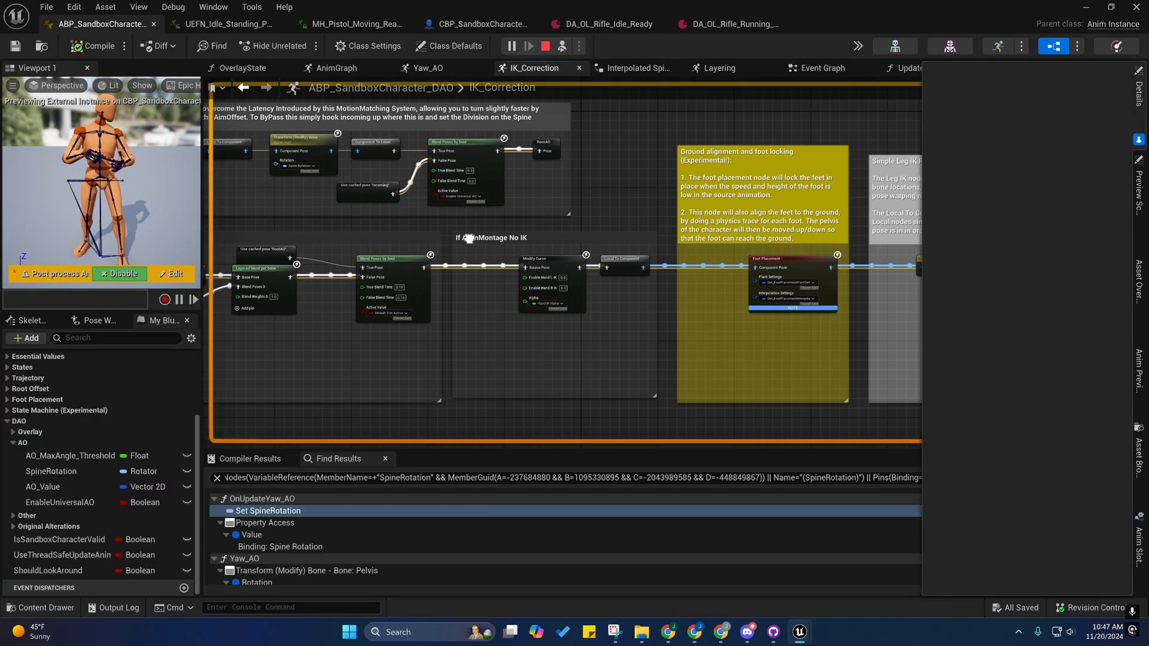
- Switch to the main AnimGraph to show the Yaw_AO layer and simple aim offset
scroll(down, 3)
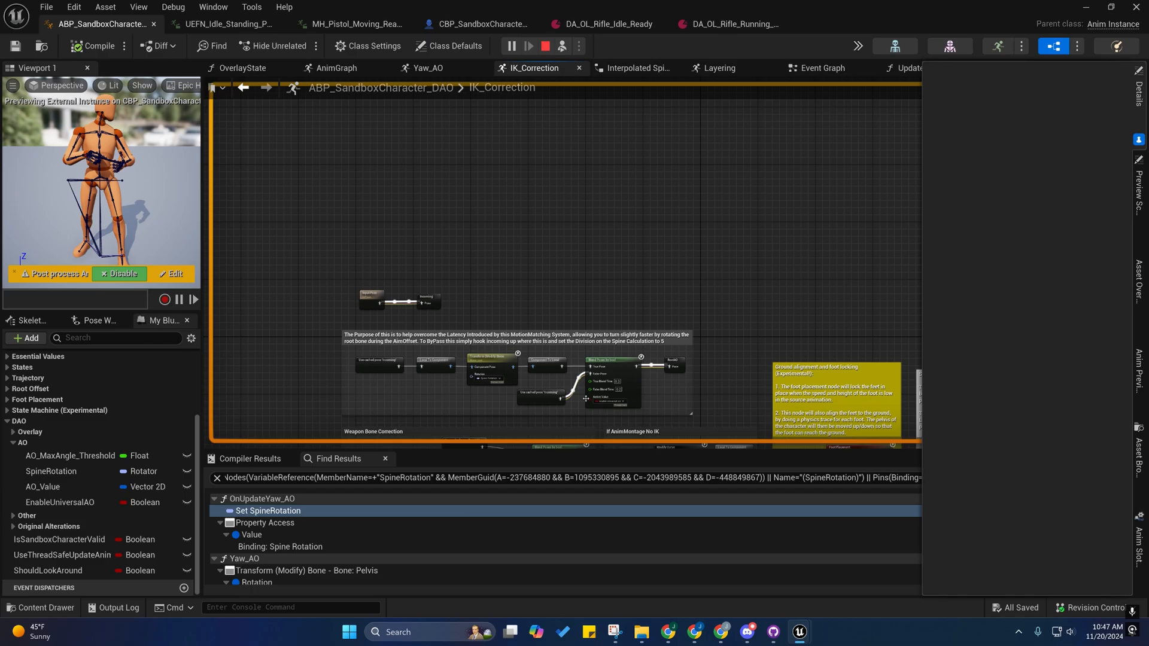
click(337, 67)
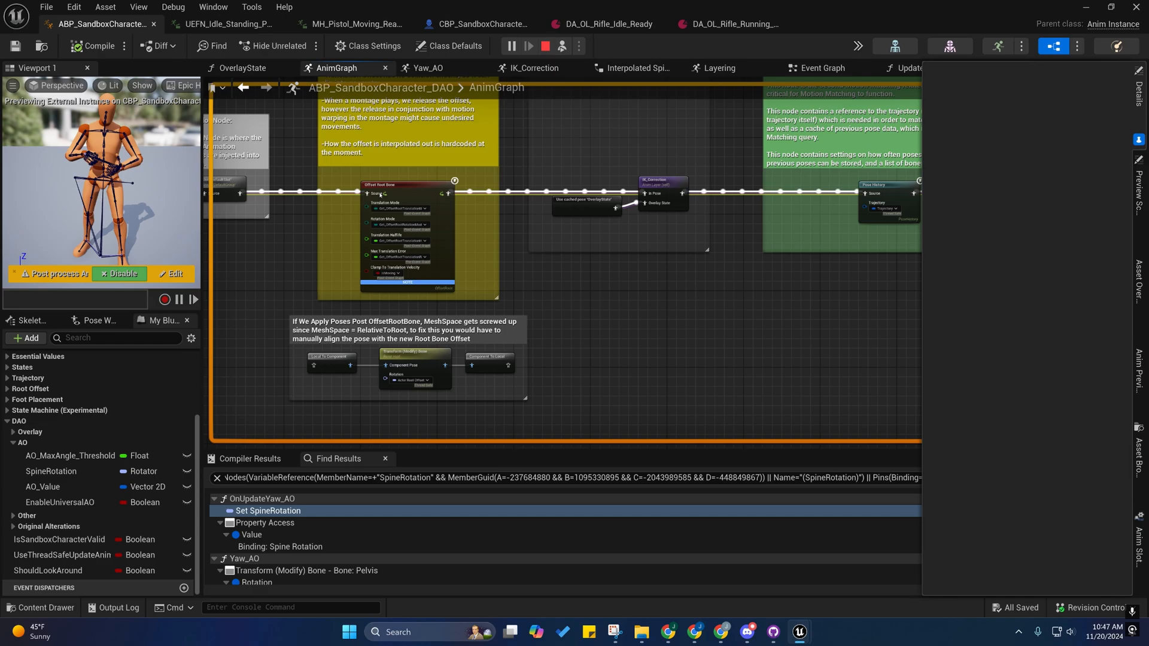
mouse_move(381, 191)
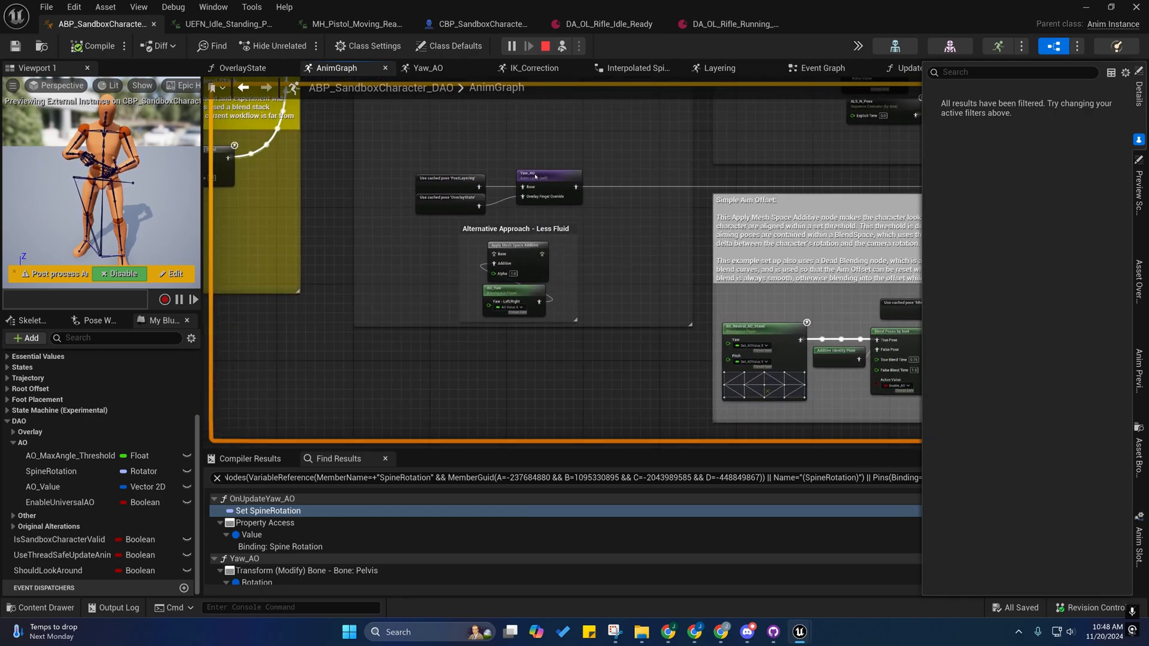
- Review the Yaw_AO layer graph and its InPose node, then view Interpolated Spine Rotation
click(546, 176)
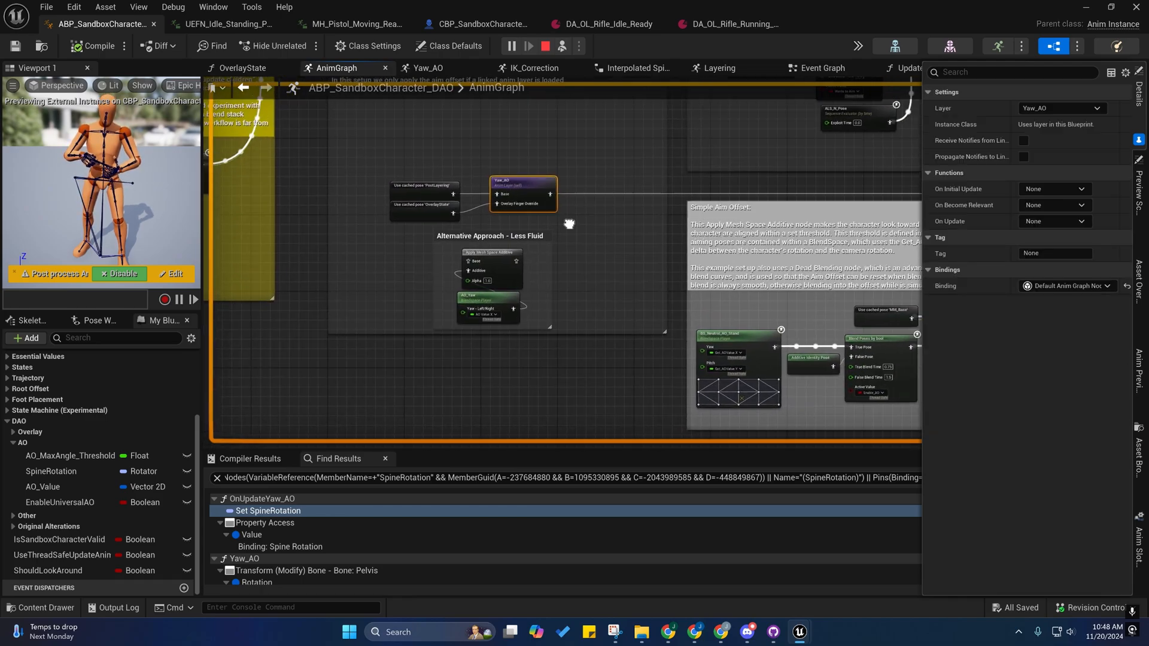
click(428, 67)
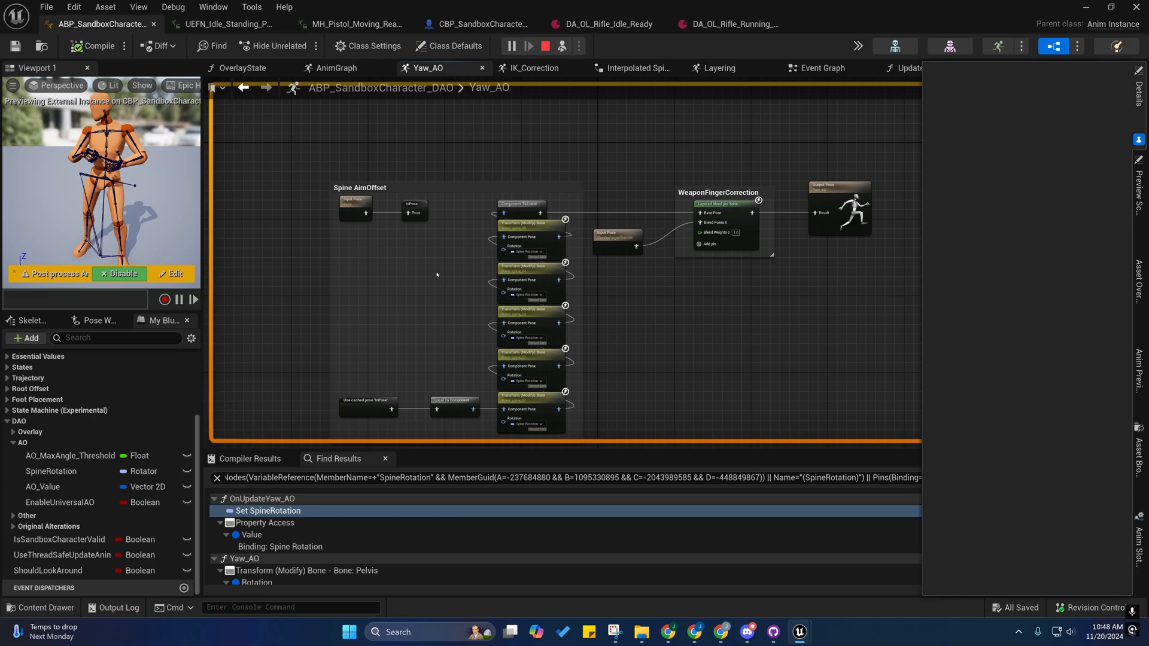
click(413, 210)
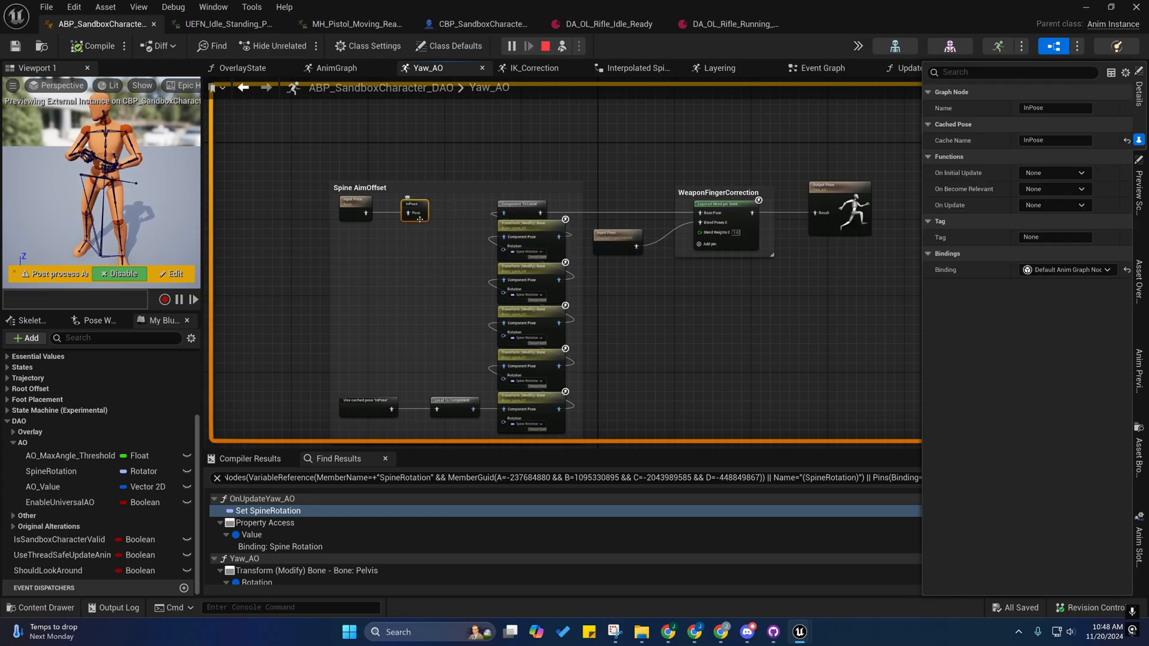
click(1054, 205)
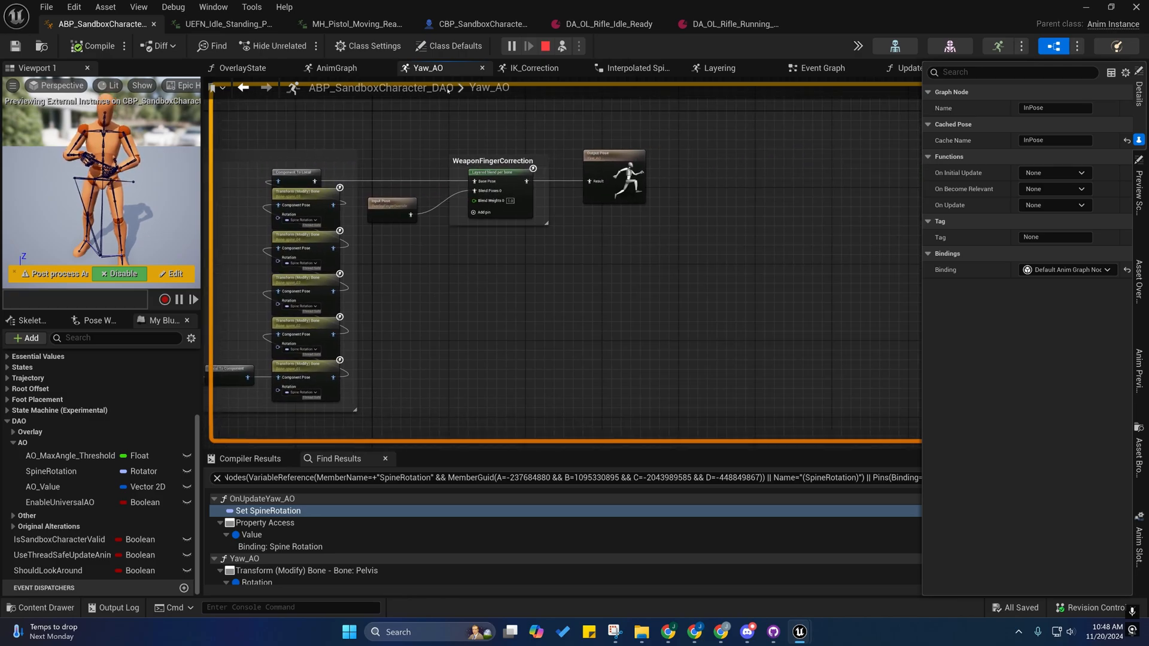
click(637, 68)
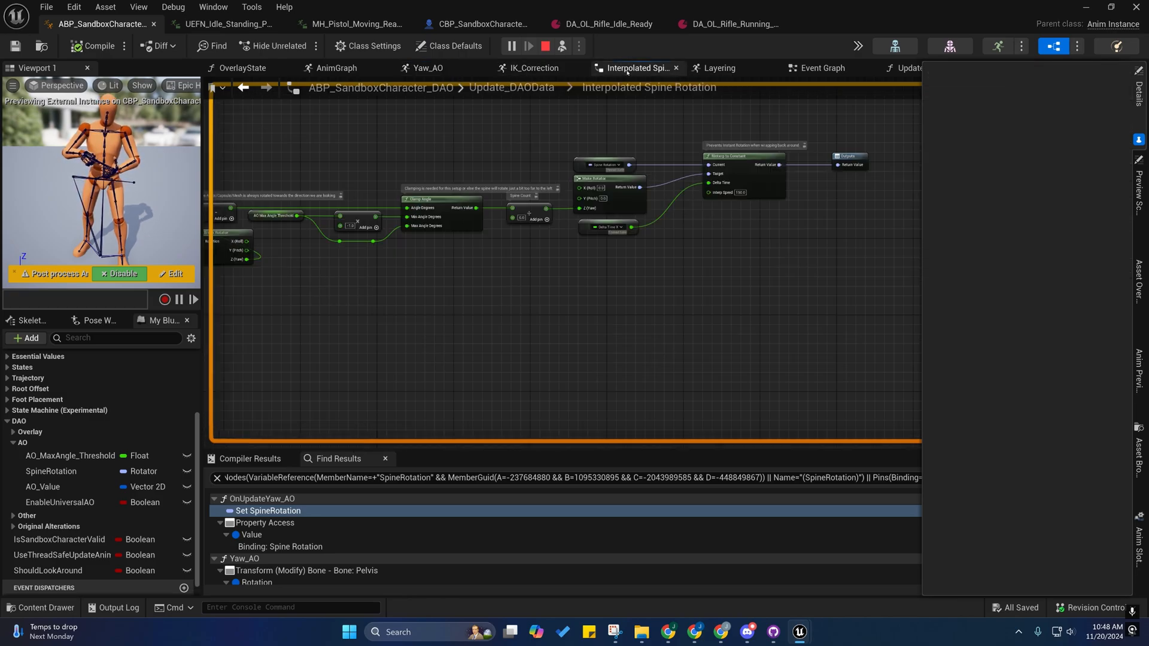
- Go up to Update_DAOData and inspect the InterpolatedSpineRotation collapsed node
click(675, 68)
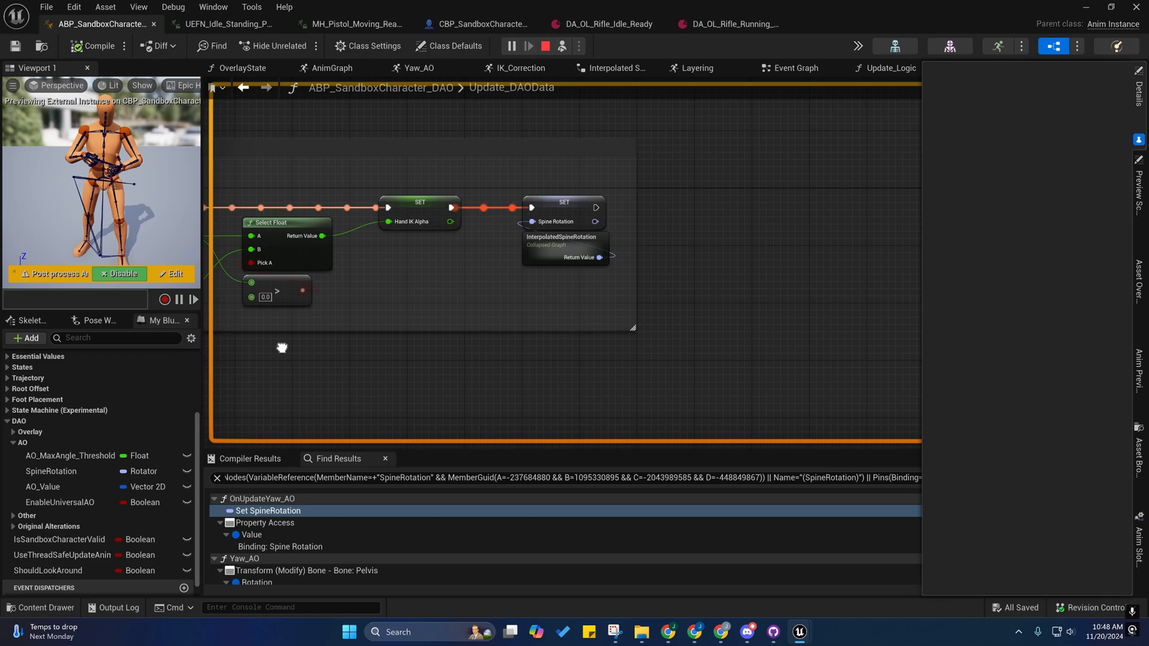
click(565, 239)
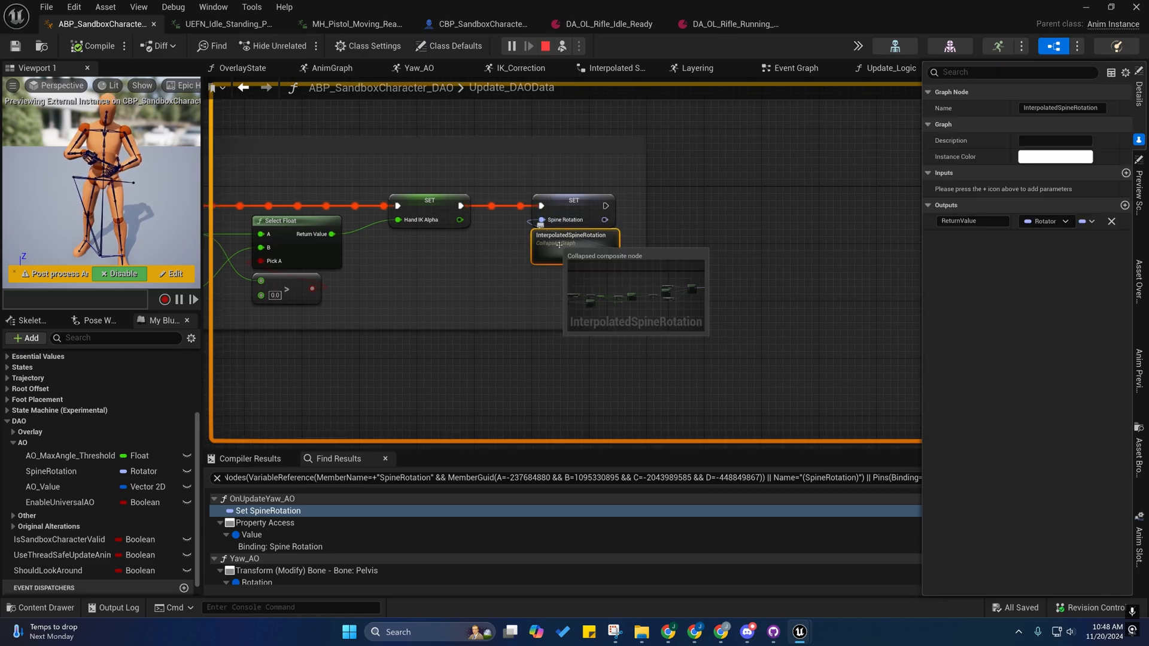
double_click(571, 238)
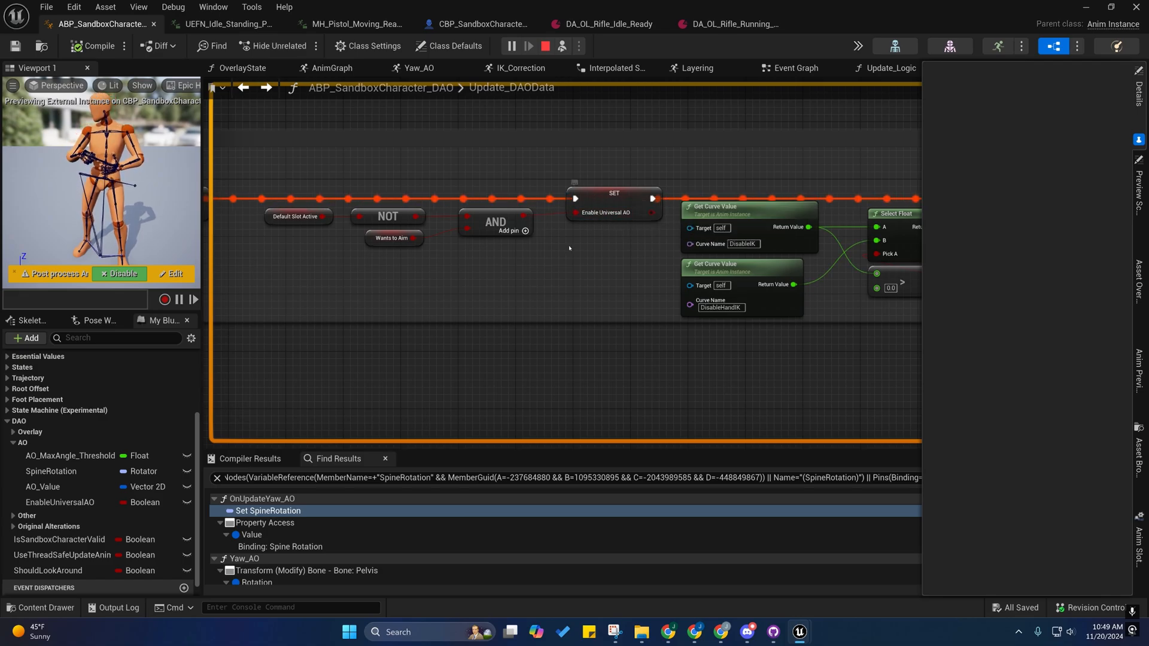
- Revisit Interpolated Spine Rotation, then return to the AnimGraph's overlay layering and aim offset notes
click(616, 68)
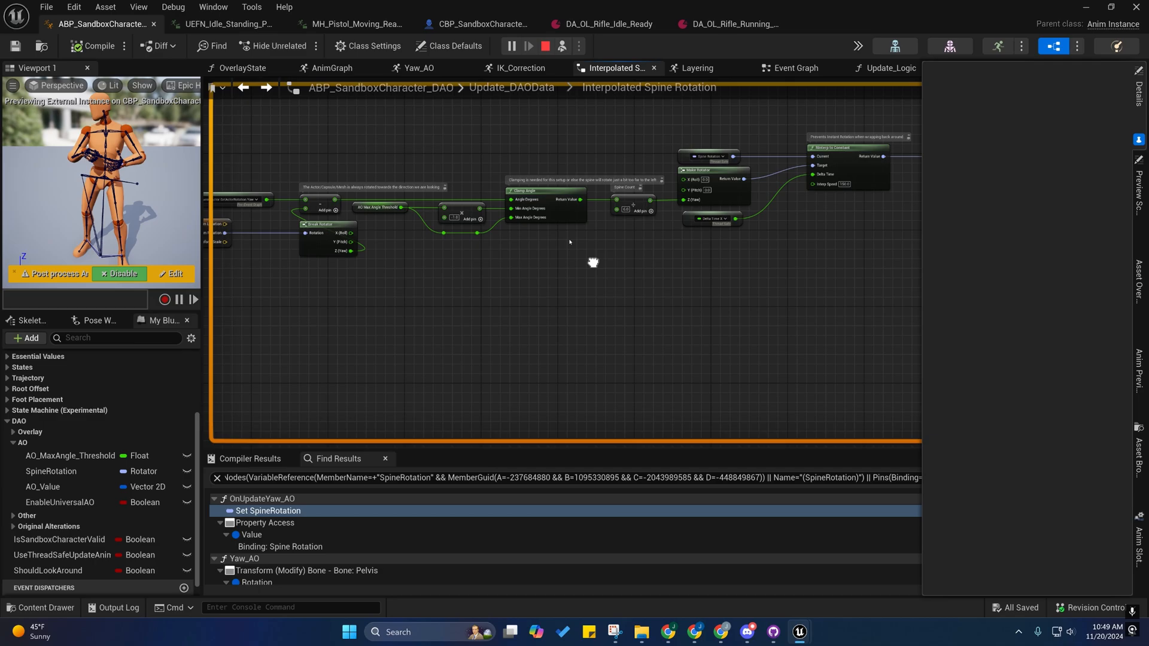
click(331, 68)
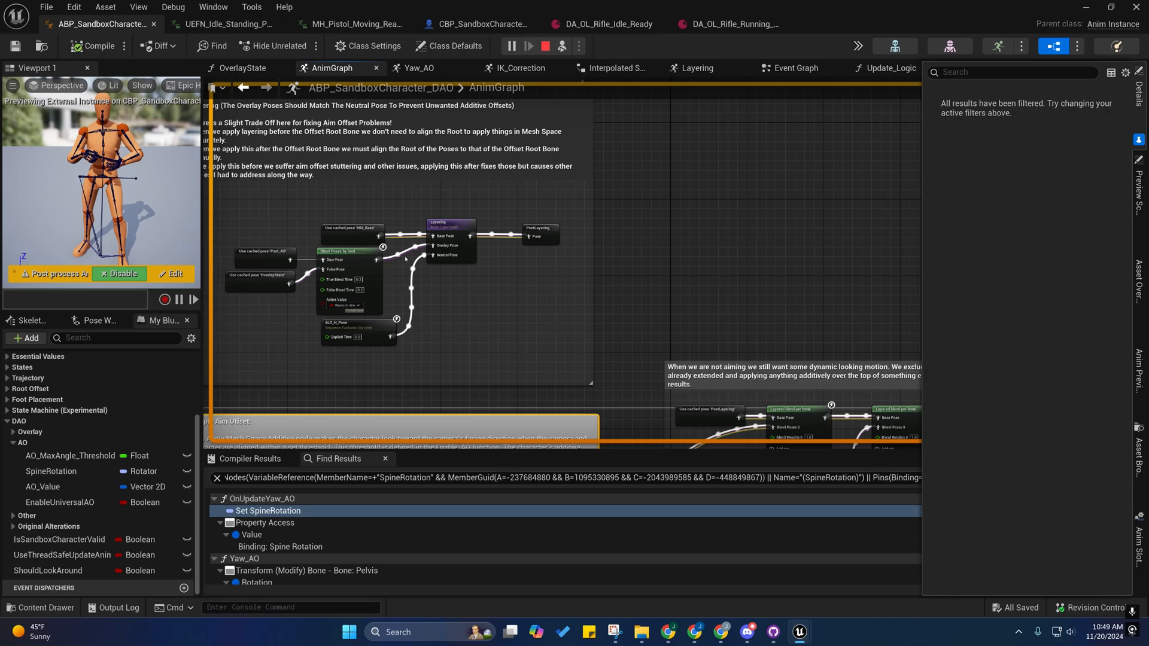
- Switch to the Layering graph showing dynamic additive layering and the feet offset fix
click(695, 68)
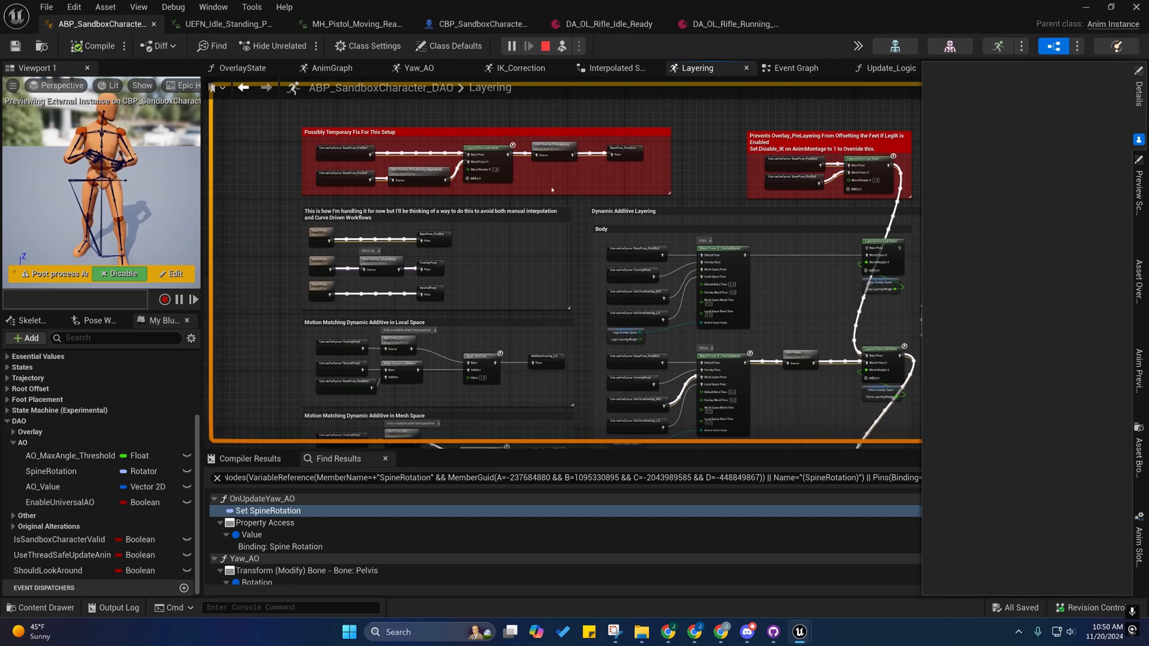
drag(552, 189, 520, 182)
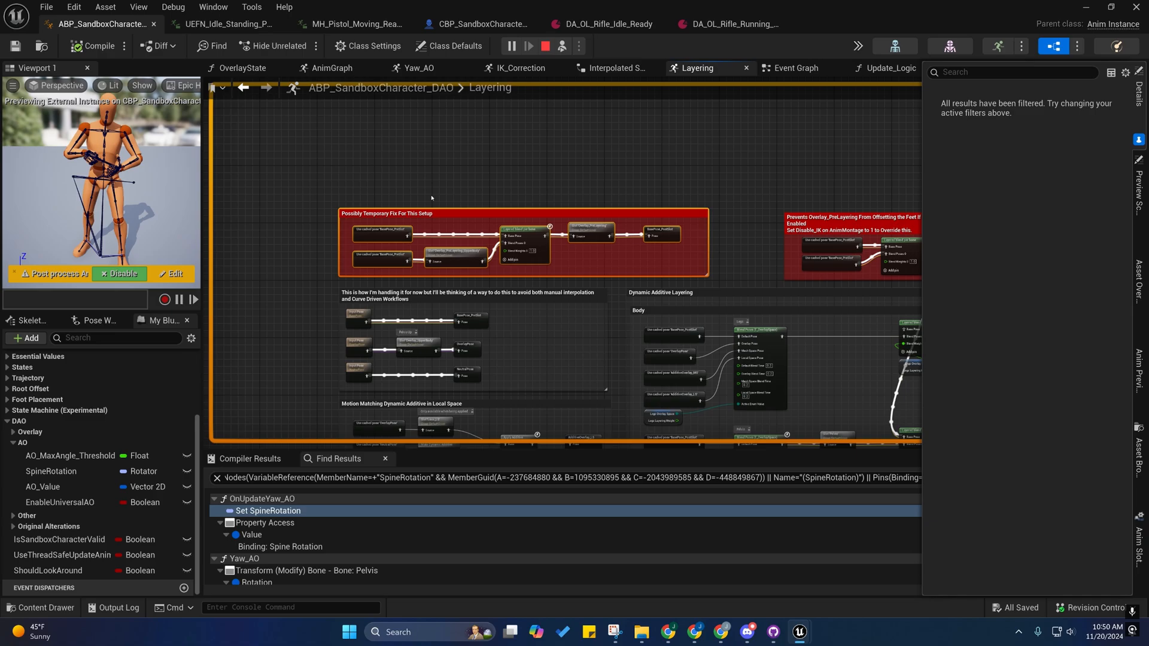
mouse_move(466, 258)
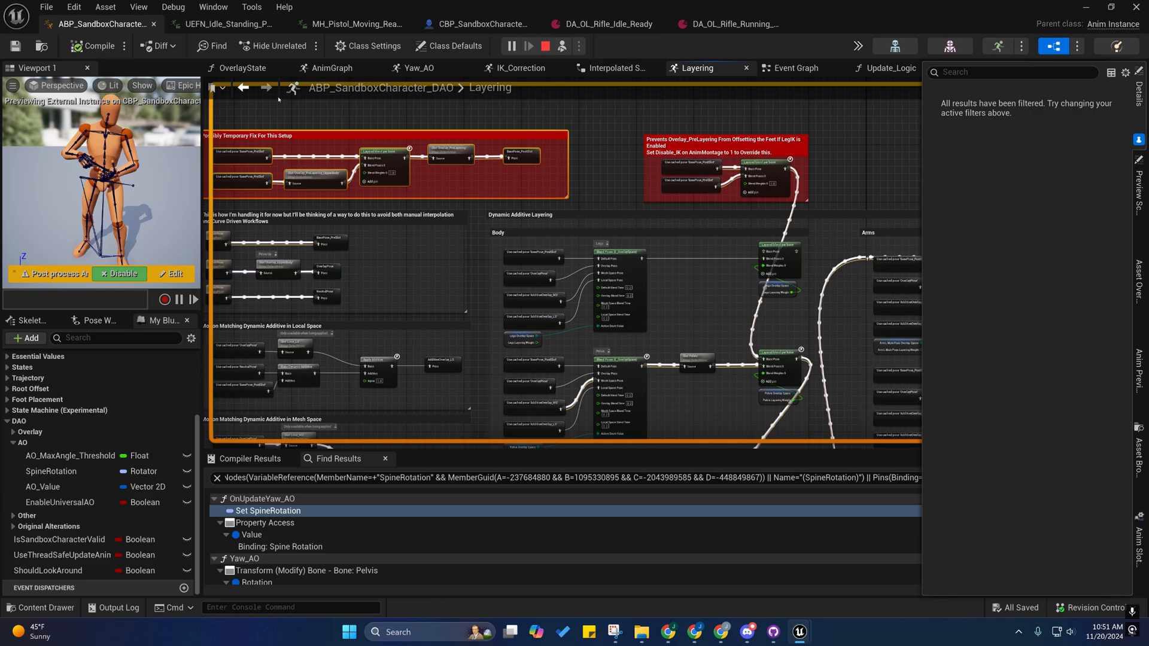
click(330, 68)
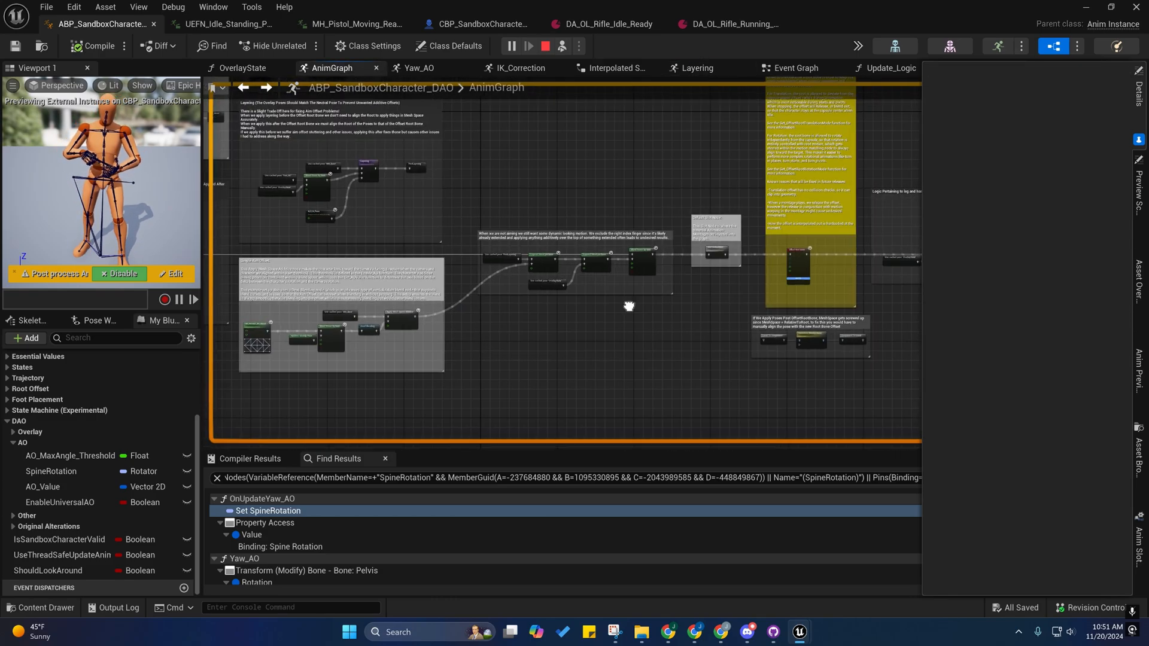
- Pan to the leg and hand correction section and enter the IK_Correction graph
drag(629, 305, 388, 276)
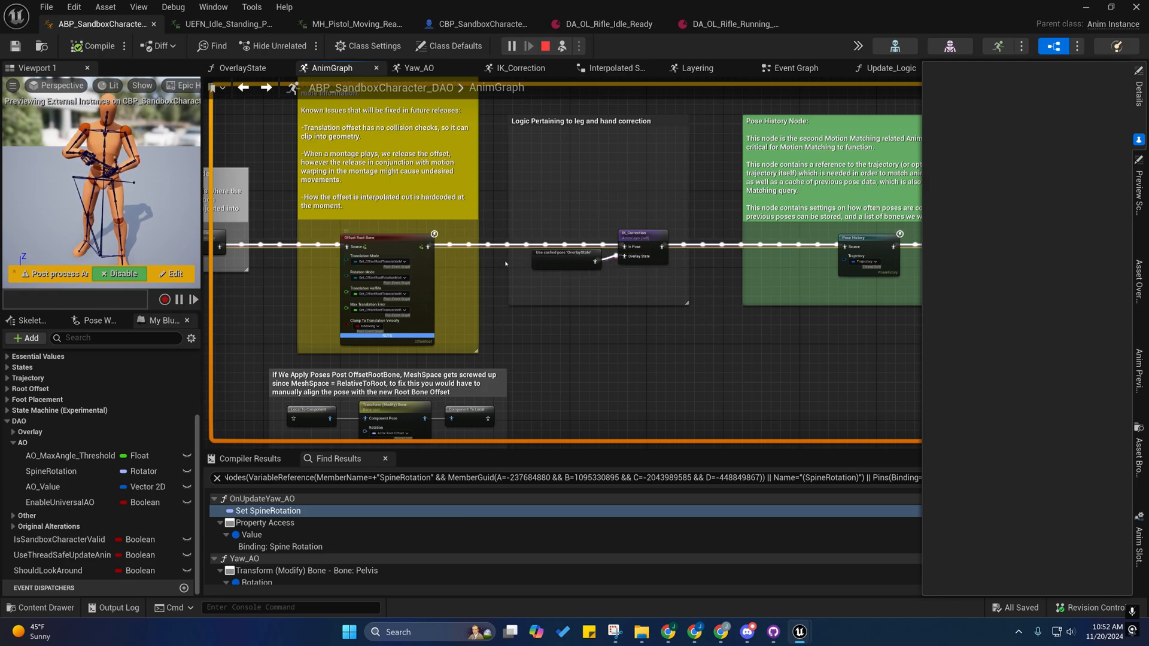
click(521, 68)
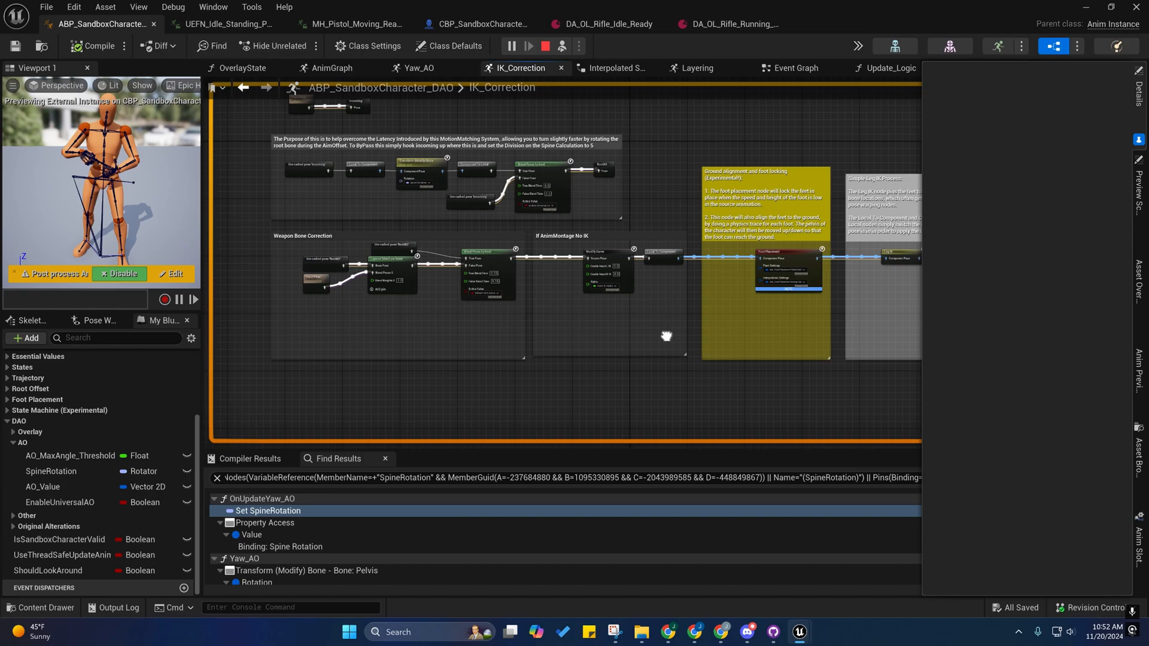
- Inspect the root bone Transform (Modify) Bone node, then switch to the Yaw_AO layer graph
drag(666, 336, 518, 340)
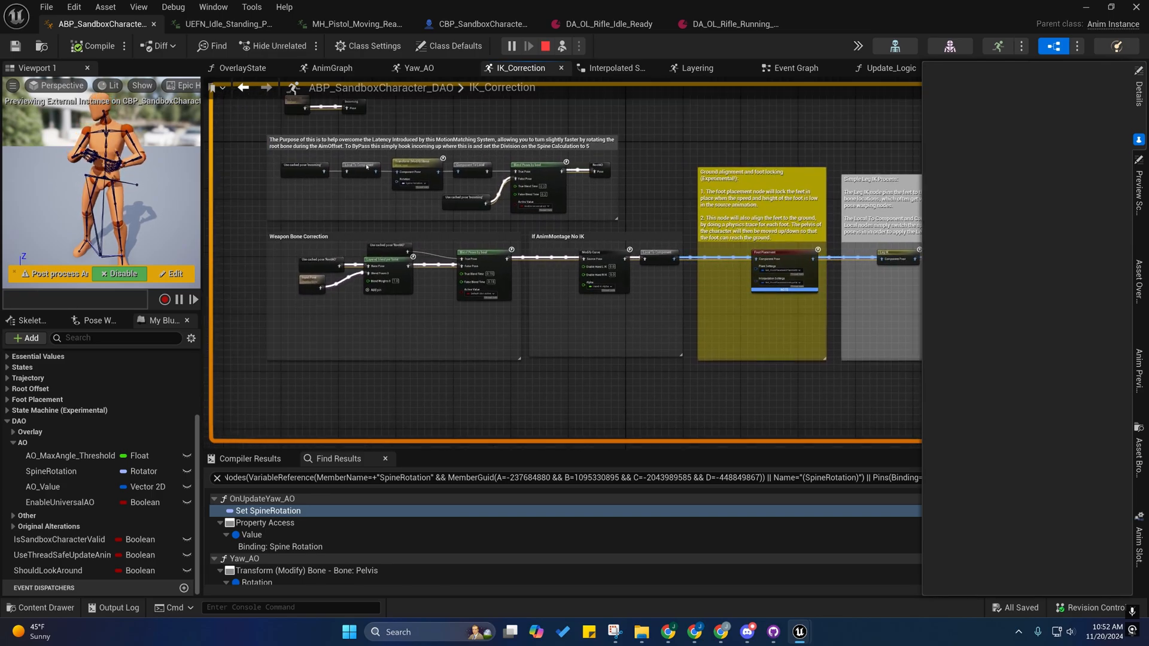
click(416, 170)
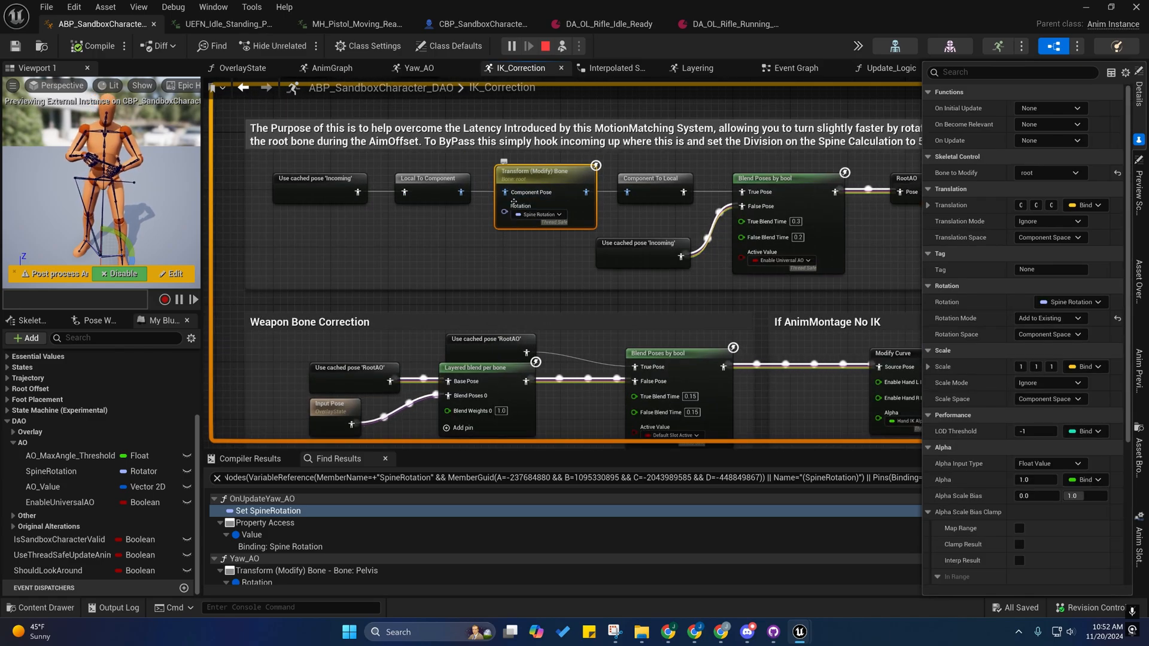
click(419, 67)
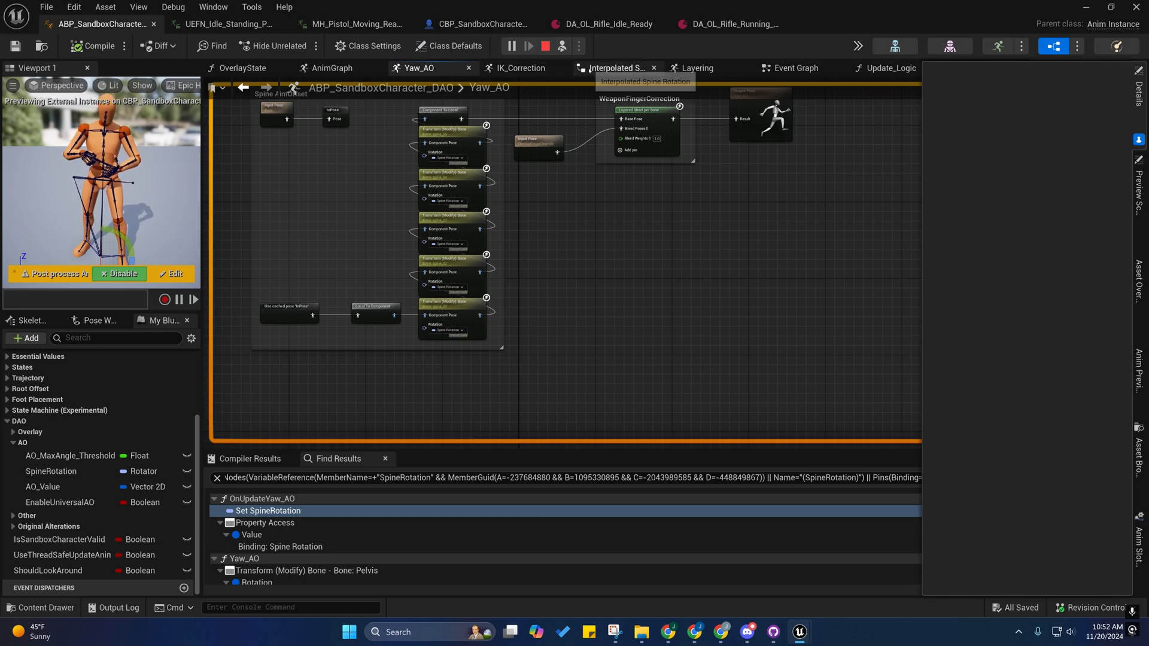
- Return to IK_Correction, showing the root bone transform and weapon bone correction nodes
click(522, 68)
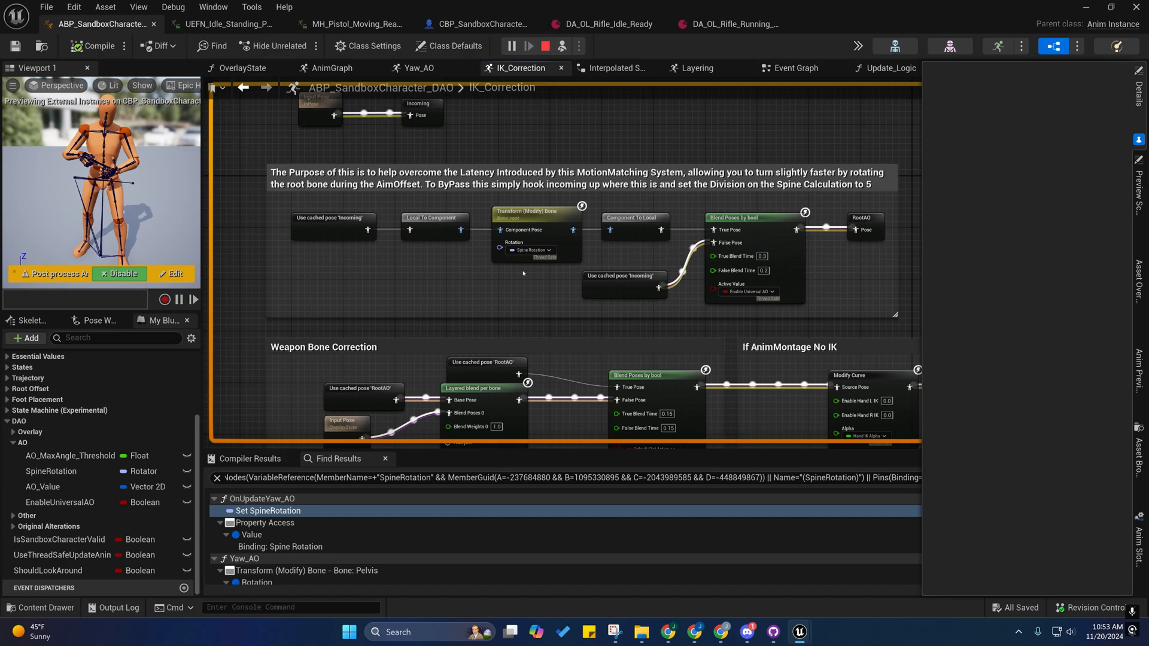
mouse_move(524, 212)
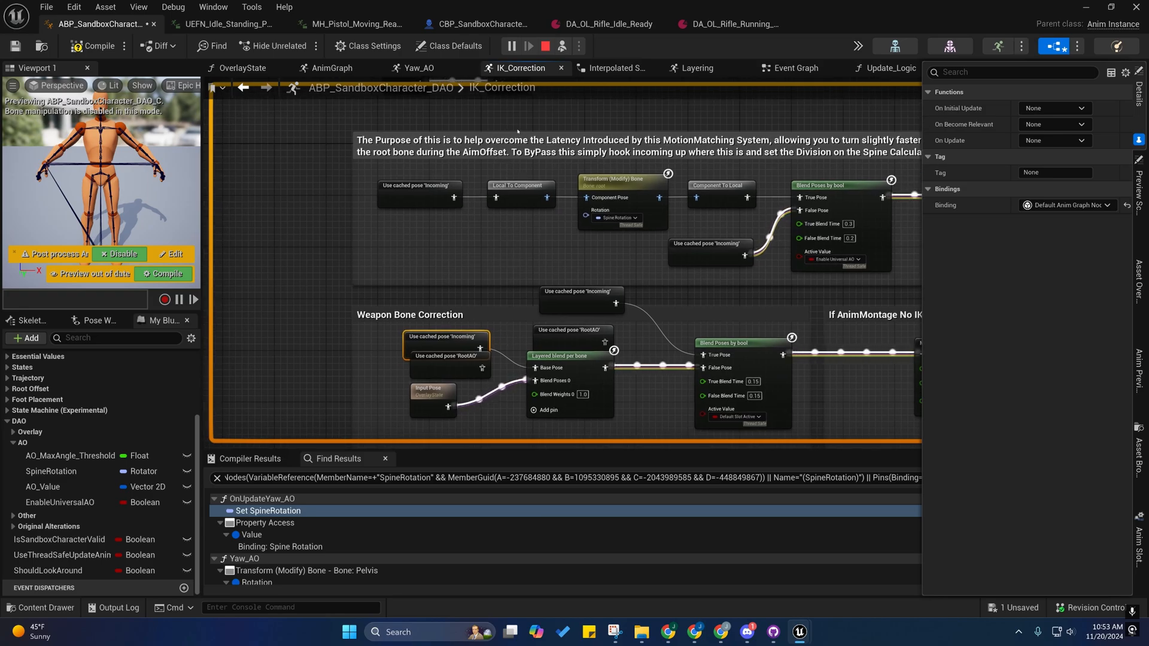
- Show the Update_DAOData graph with its Should Look Around and Enable Universal AO setters
click(614, 68)
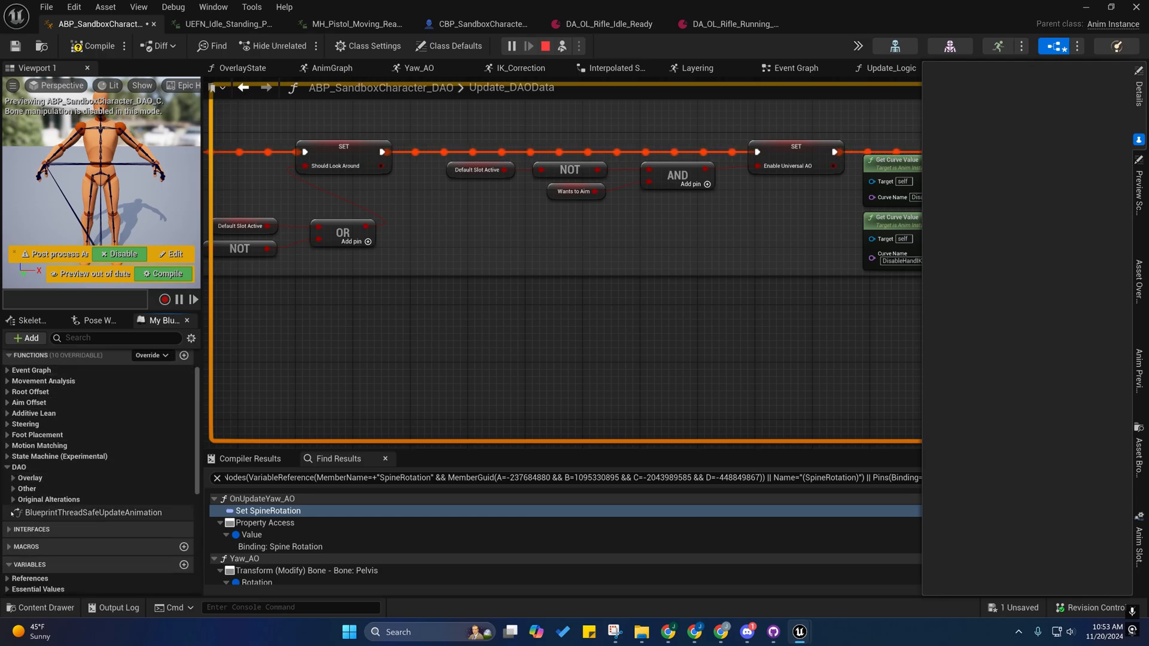
- Expand Overlay > Management, view the InterpolatedSpineRotation collapsed graph, and return to IK_Correction
click(16, 477)
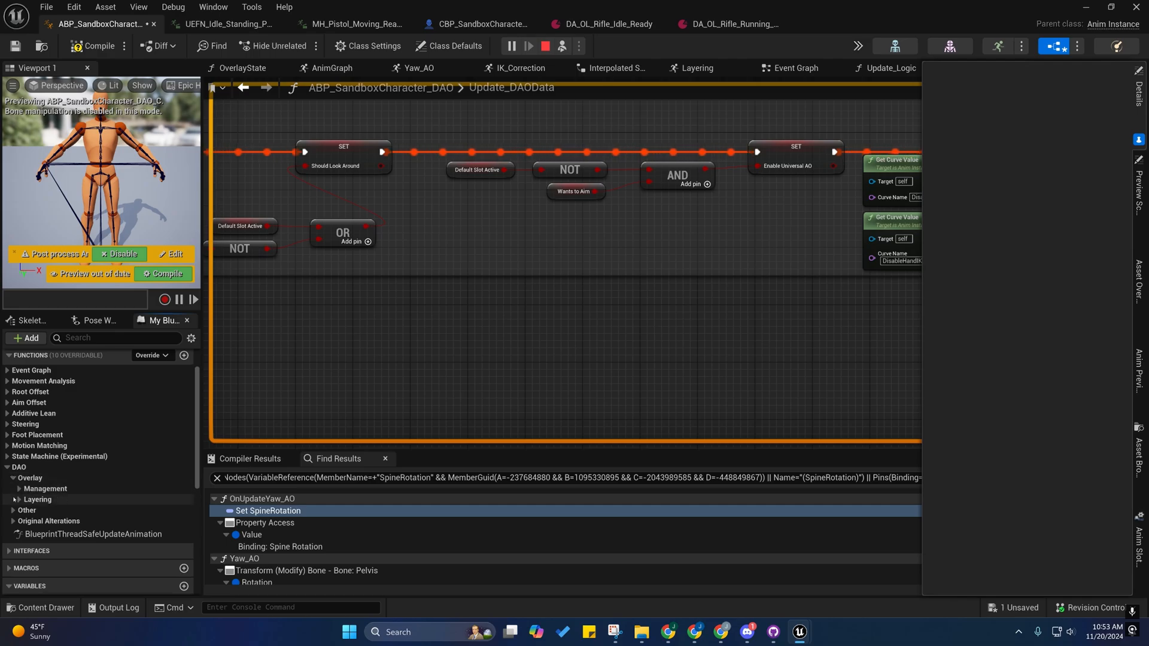
click(45, 489)
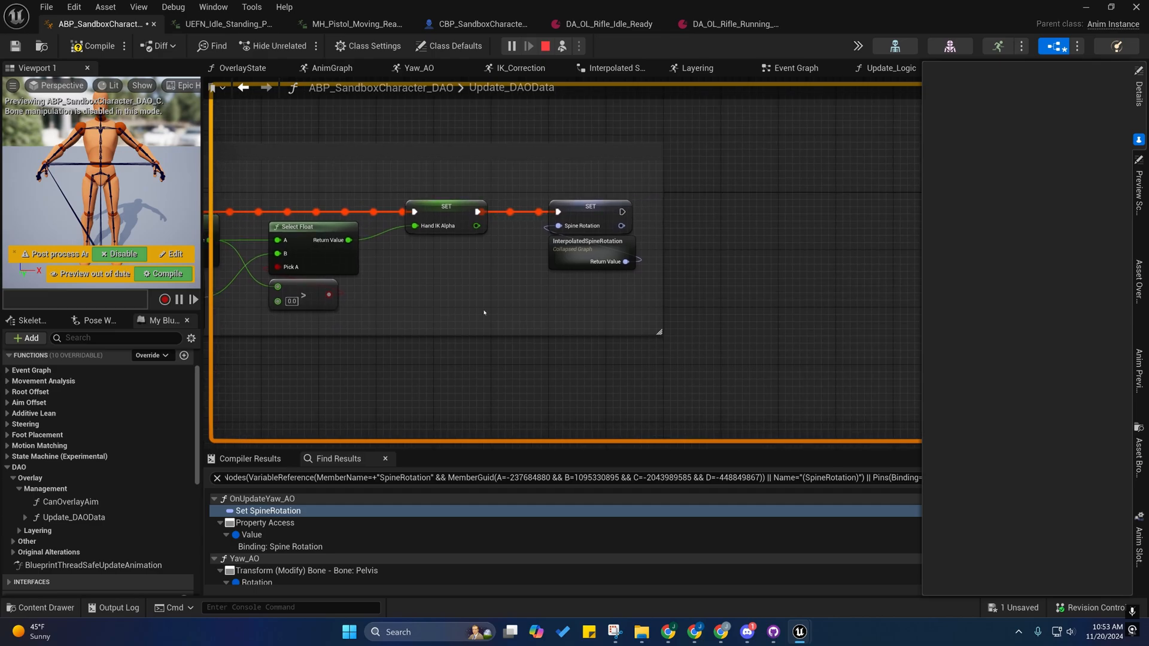
double_click(588, 245)
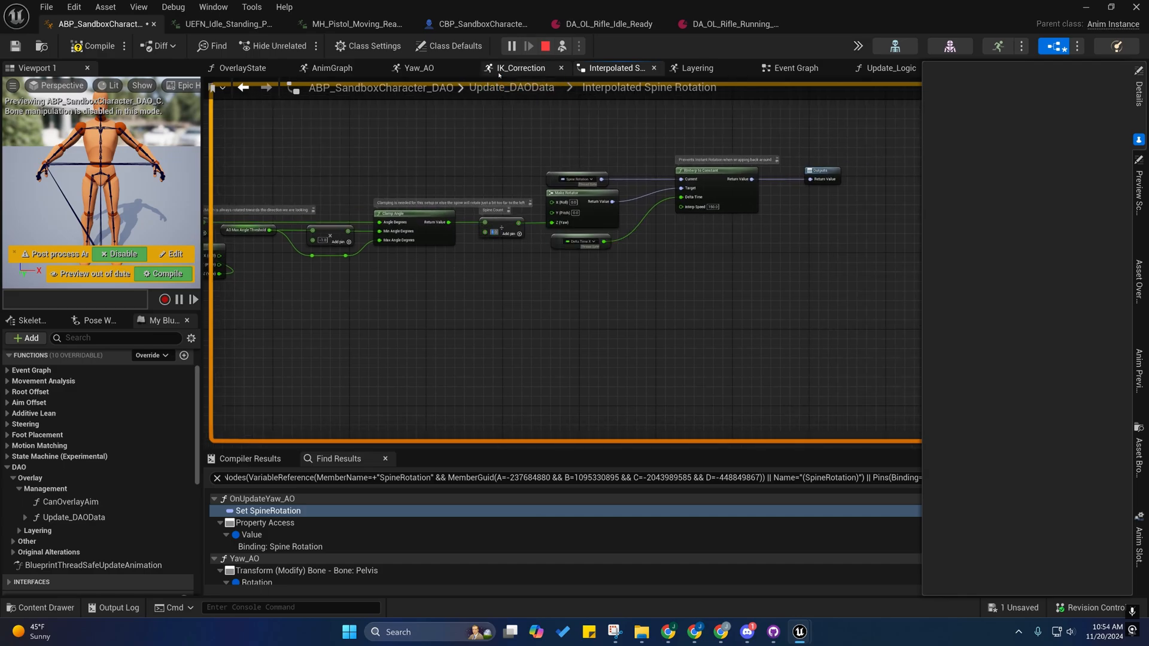
click(522, 68)
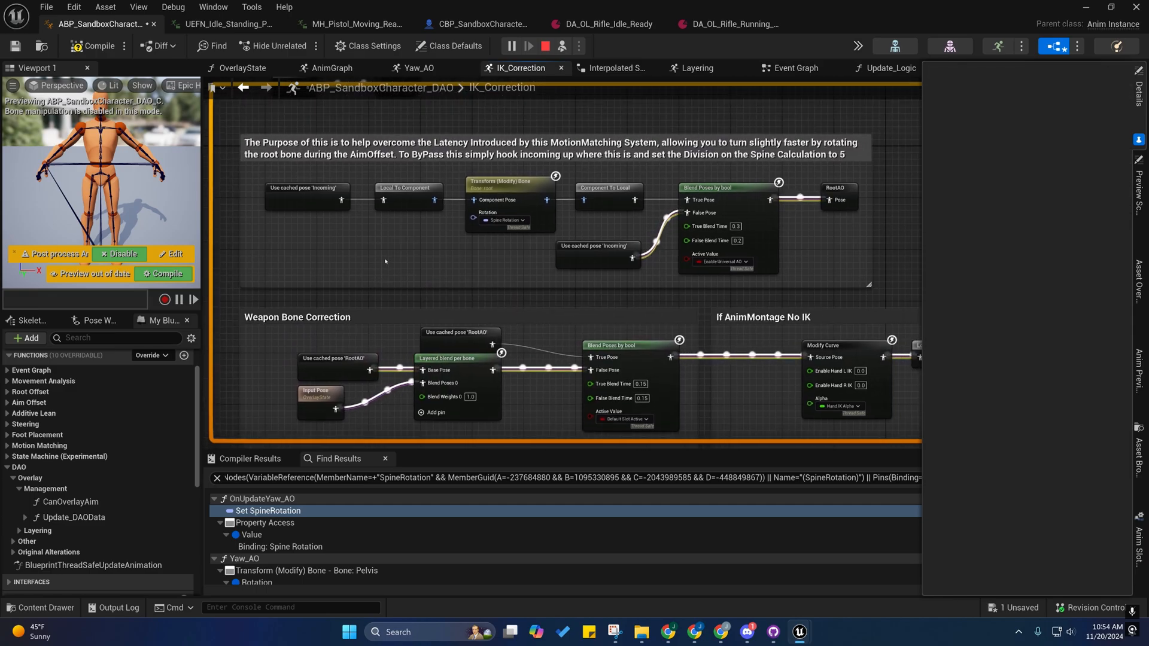
mouse_move(408, 200)
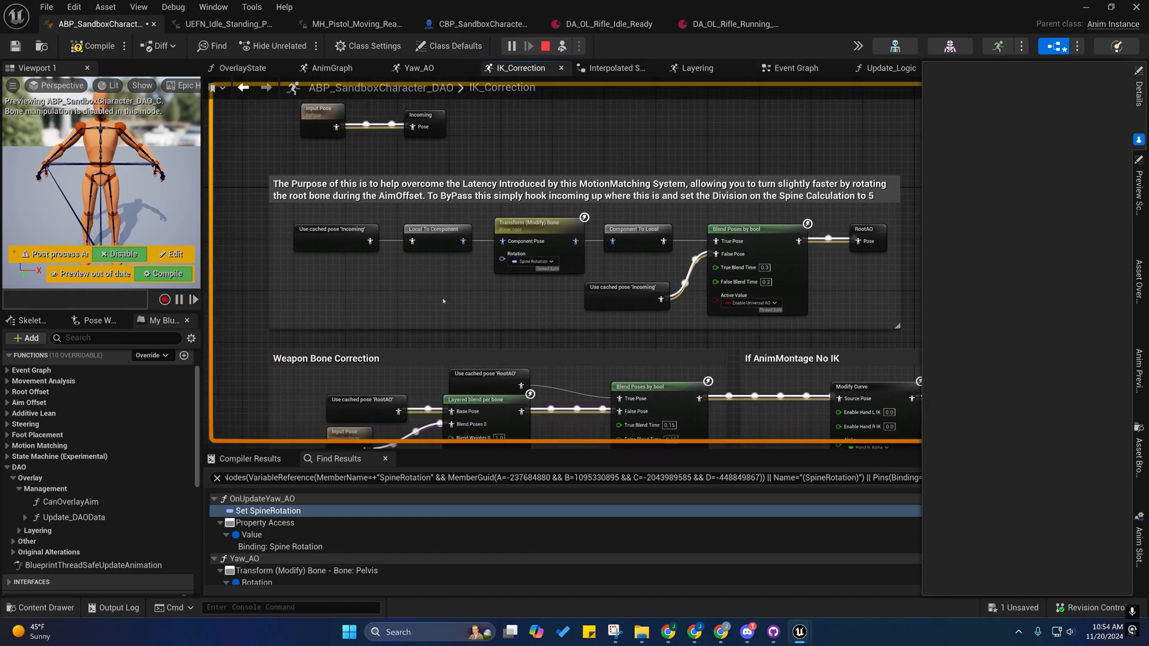
- Browse the Yaw_AO, IK_Correction and AnimGraph graphs, then launch a play-in-editor session
click(417, 67)
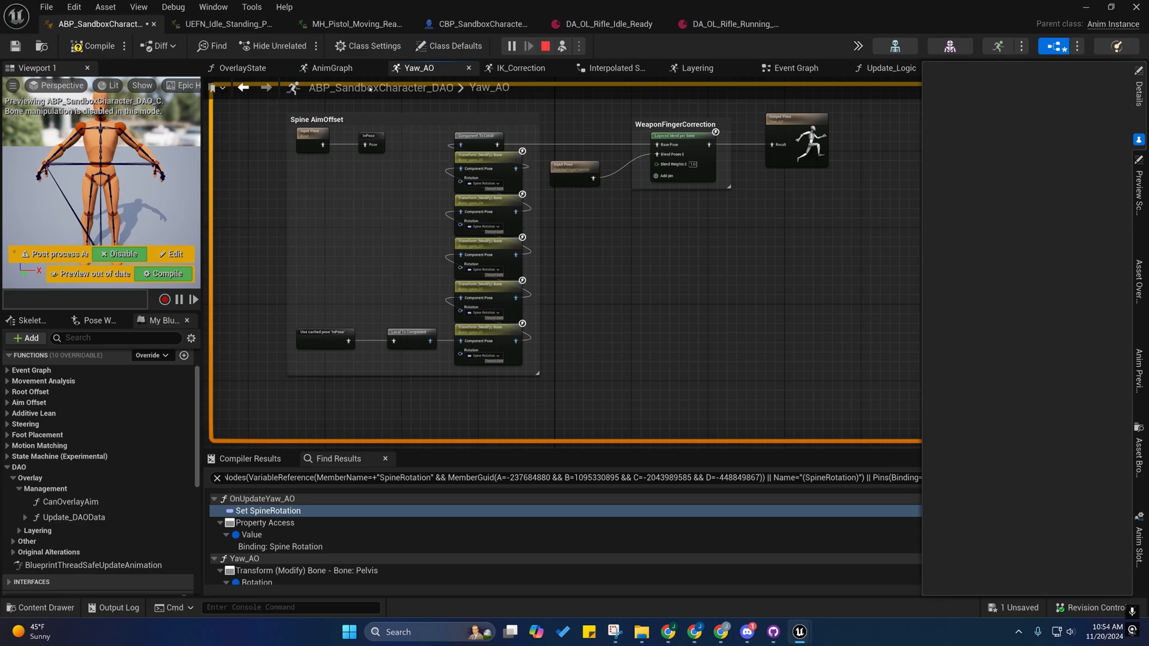
click(522, 68)
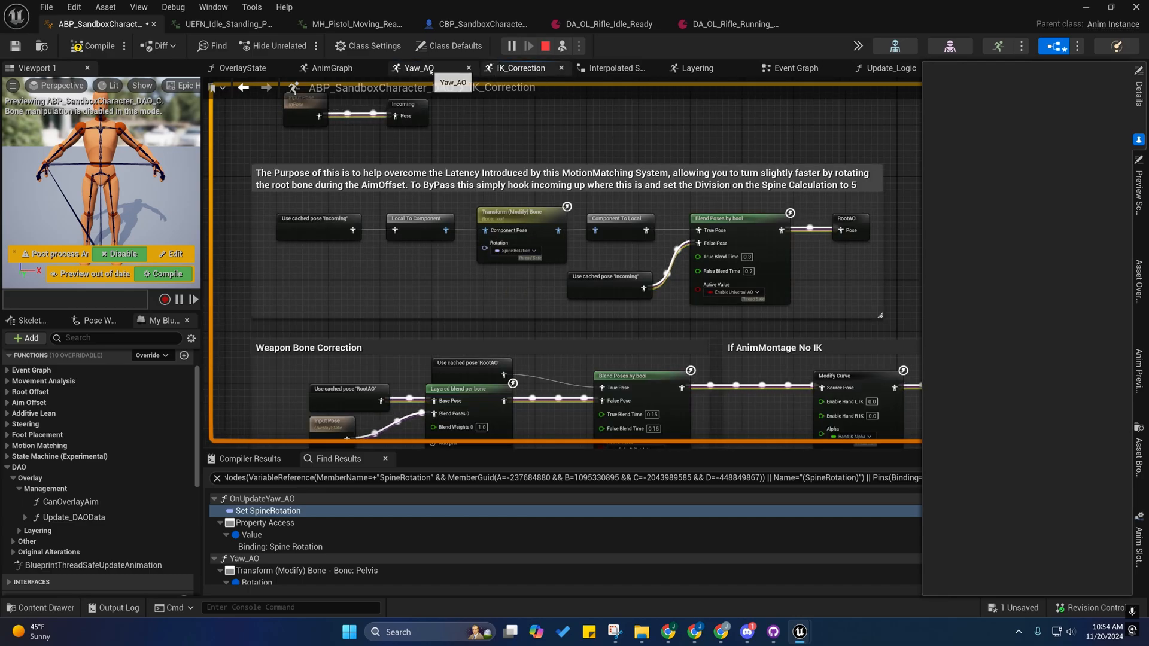
click(332, 68)
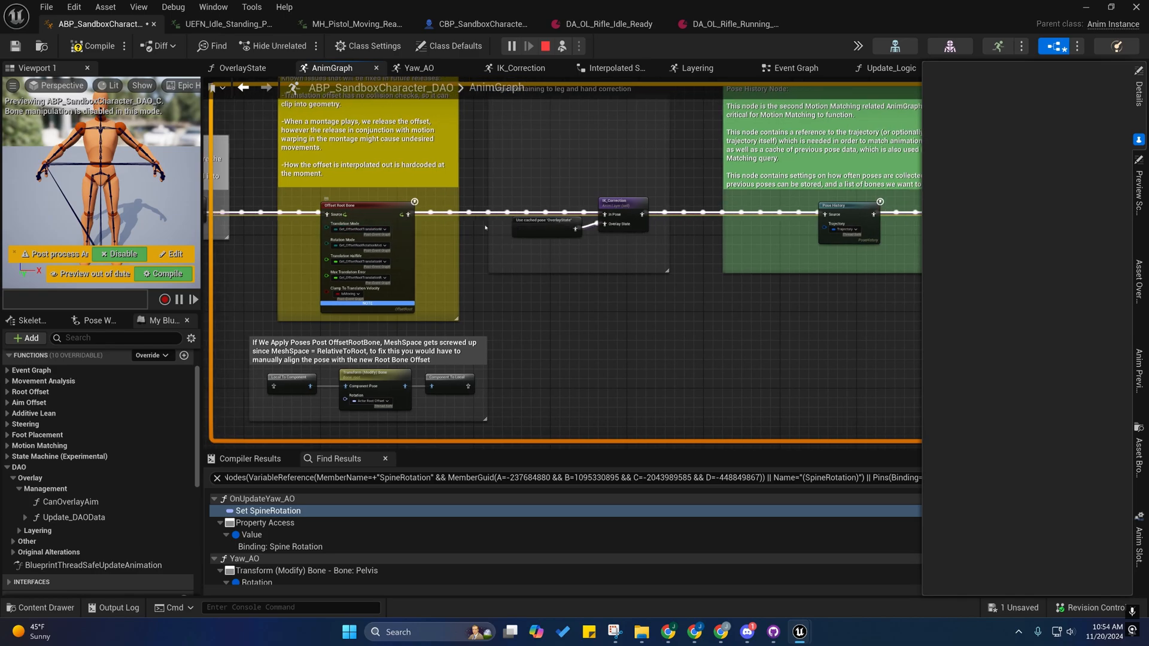
click(522, 68)
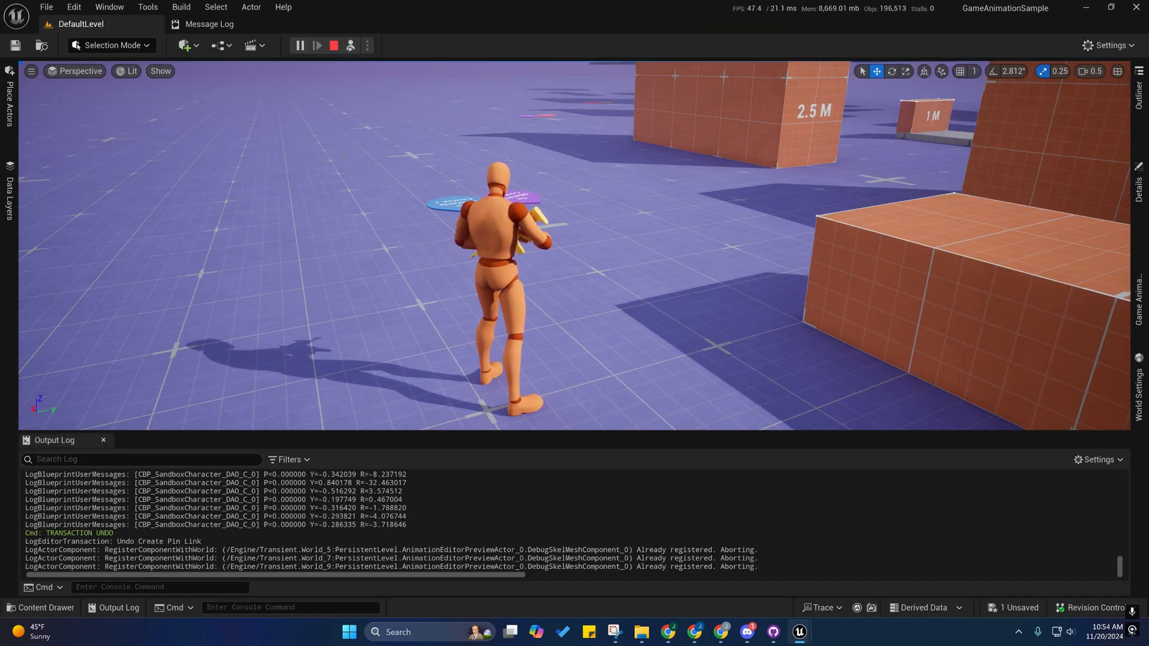
- Take control of the weapon-holding mannequin in play, then stop the session
click(317, 45)
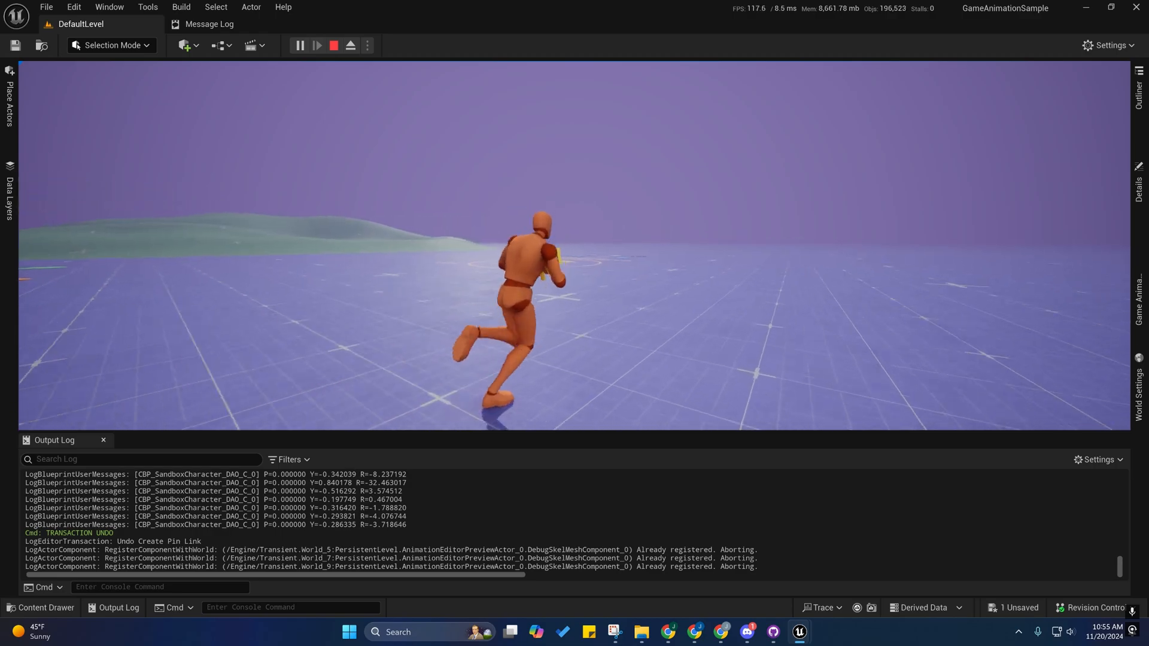
click(333, 45)
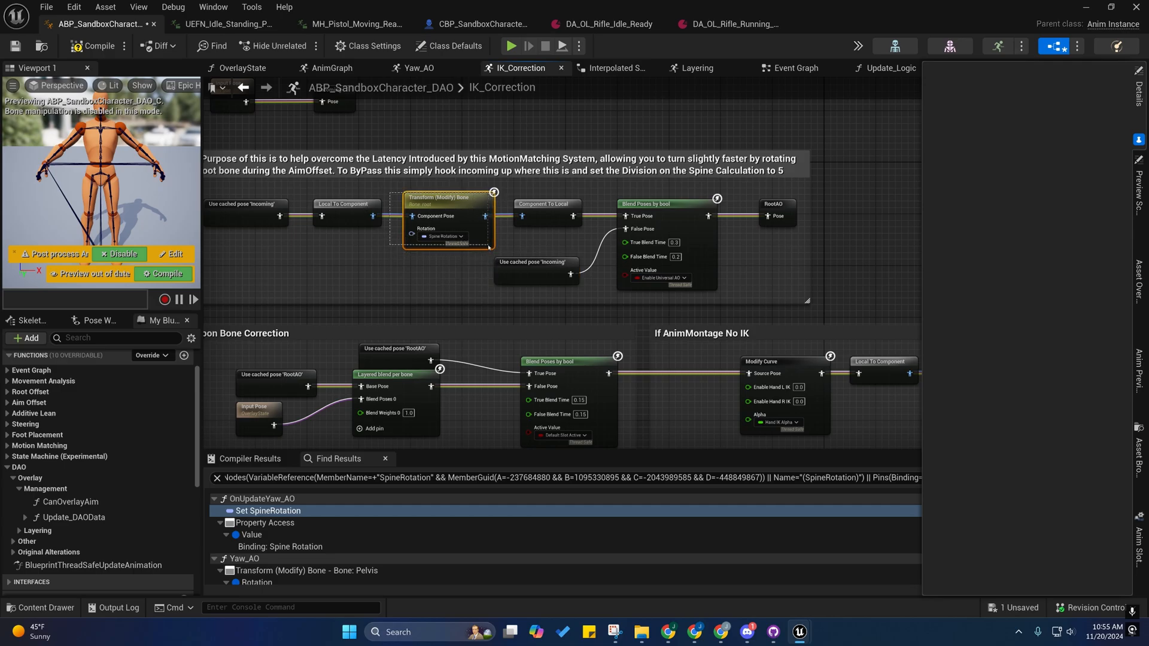
- In IK_Correction, inspect Blend Poses by bool and the root-bone Spine Rotation Transform (Modify) Bone
click(447, 196)
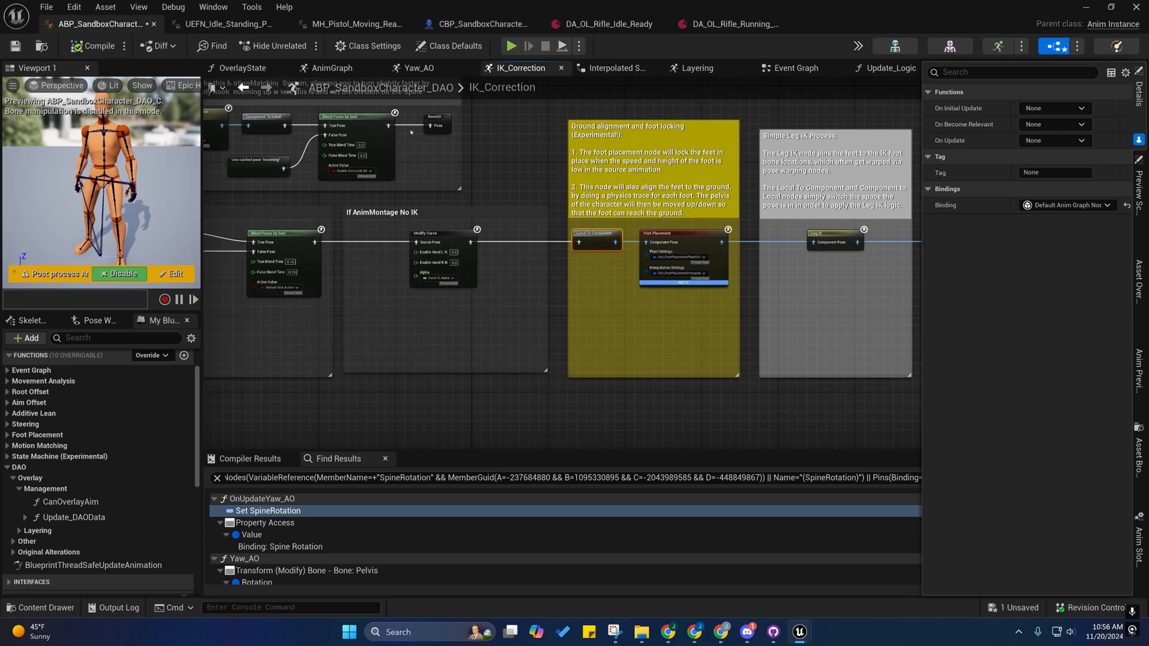
click(418, 67)
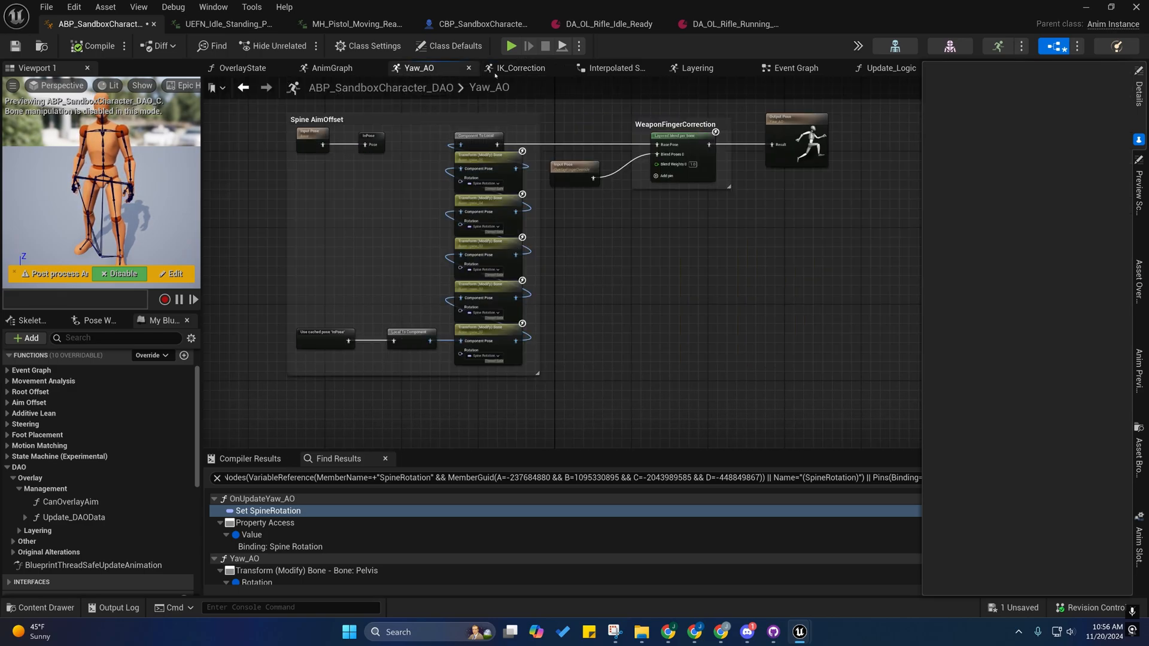
click(522, 68)
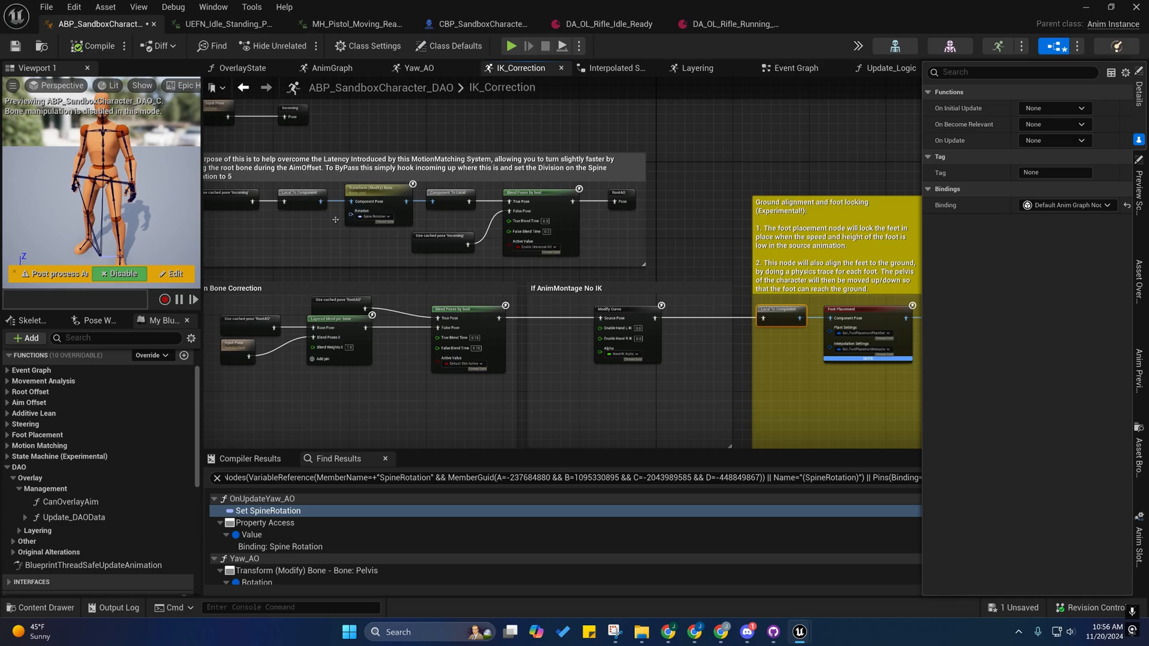
click(541, 192)
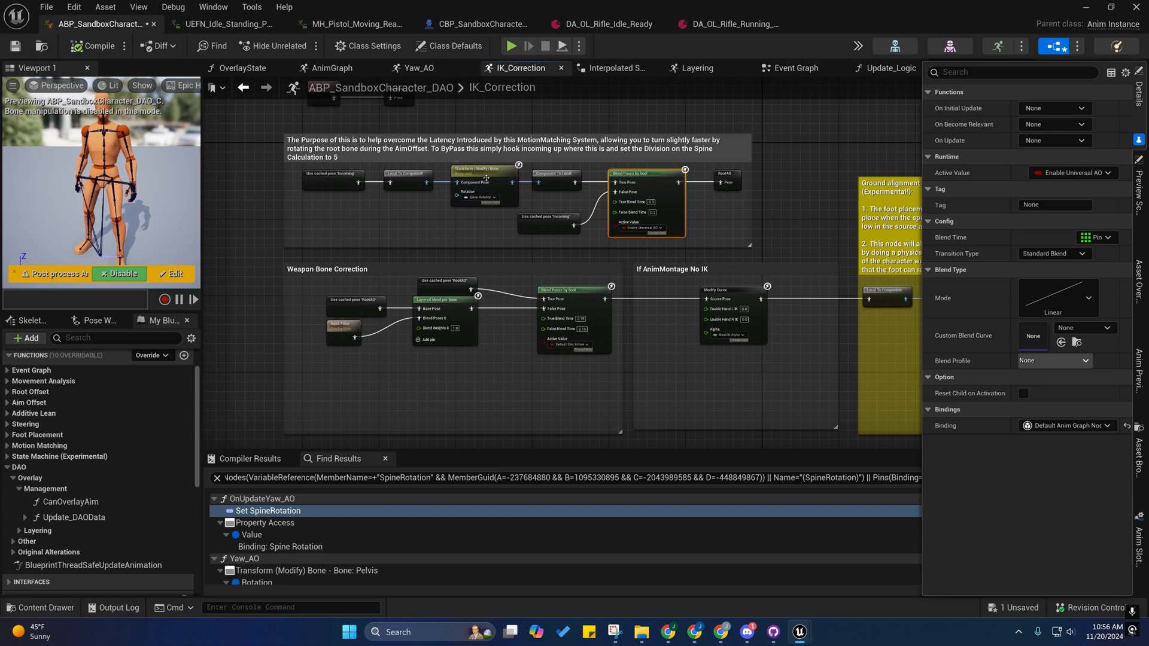
click(484, 173)
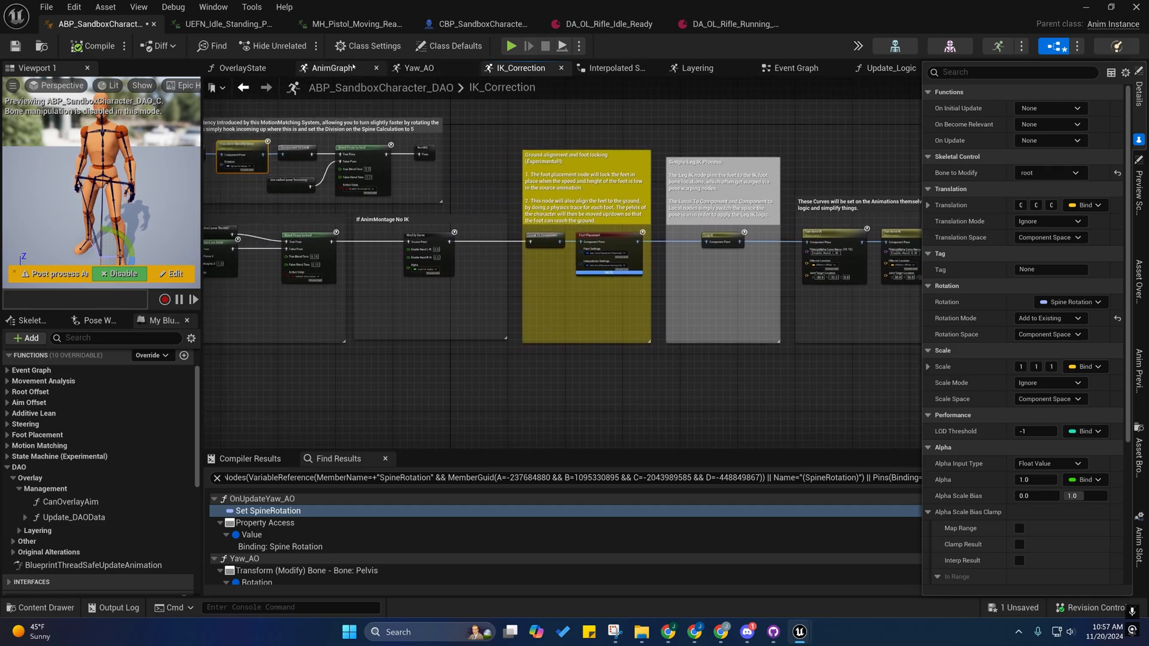
- Show the Yaw_AO Linked Anim Layer node's Details in the main AnimGraph
click(331, 67)
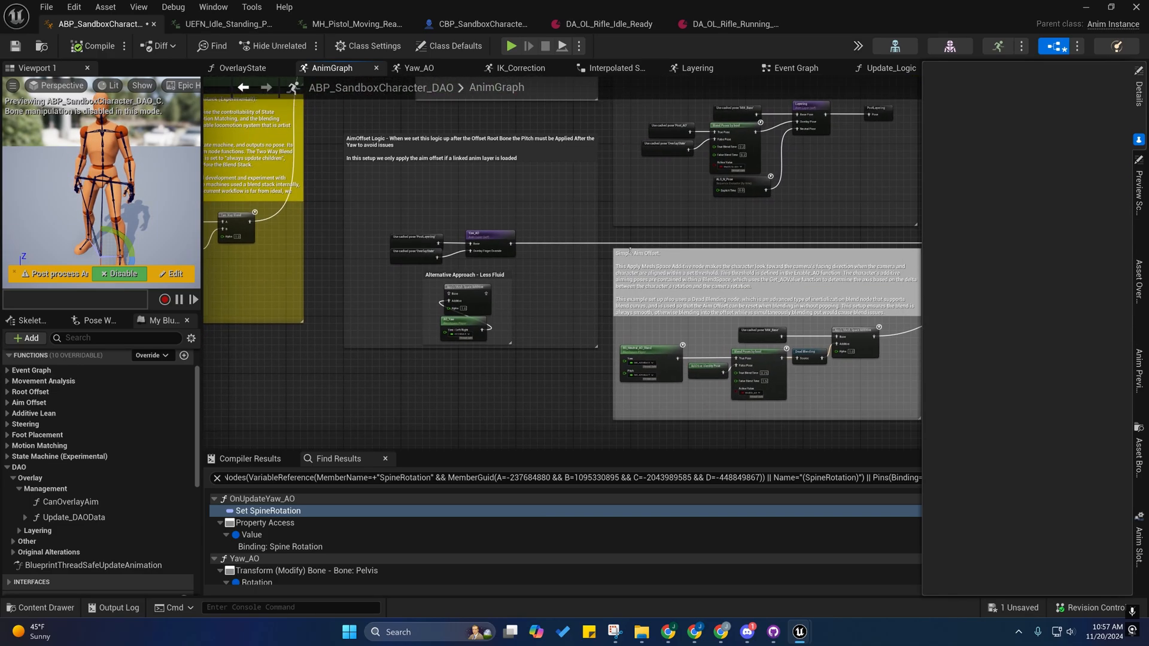
click(489, 243)
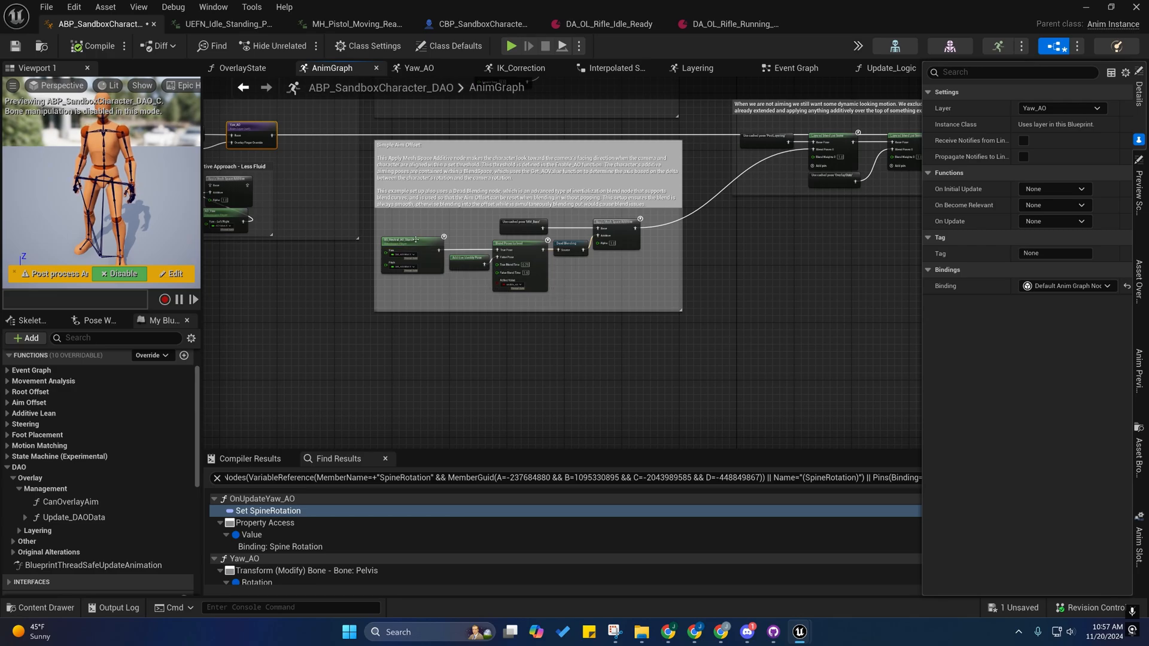
mouse_move(414, 243)
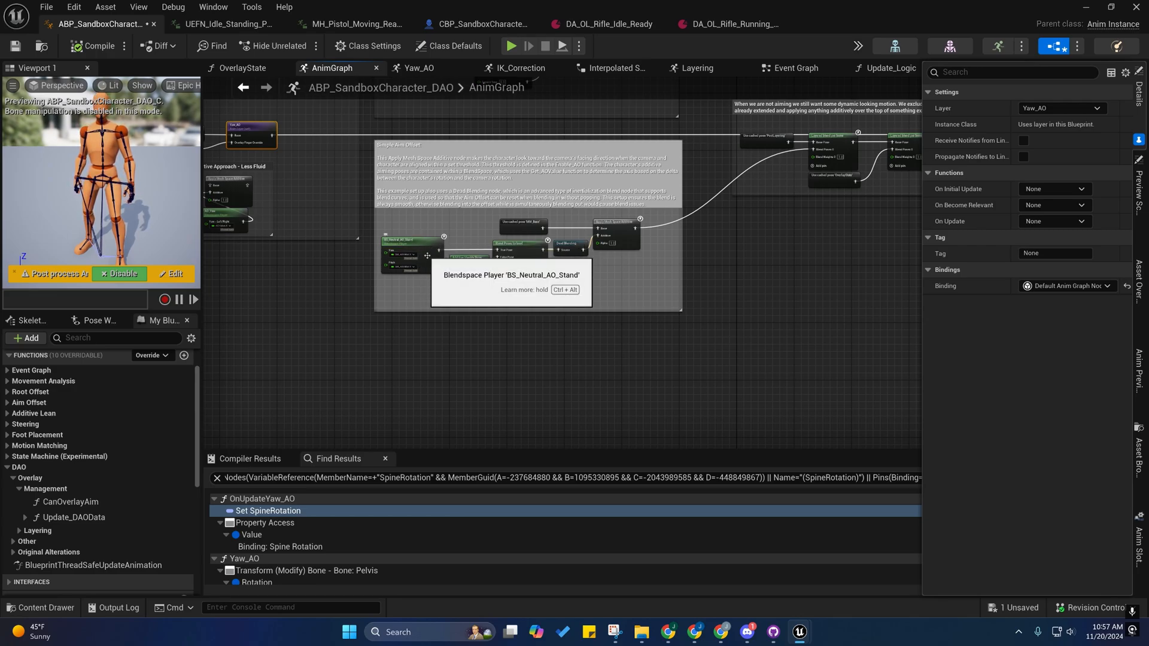
mouse_move(435, 290)
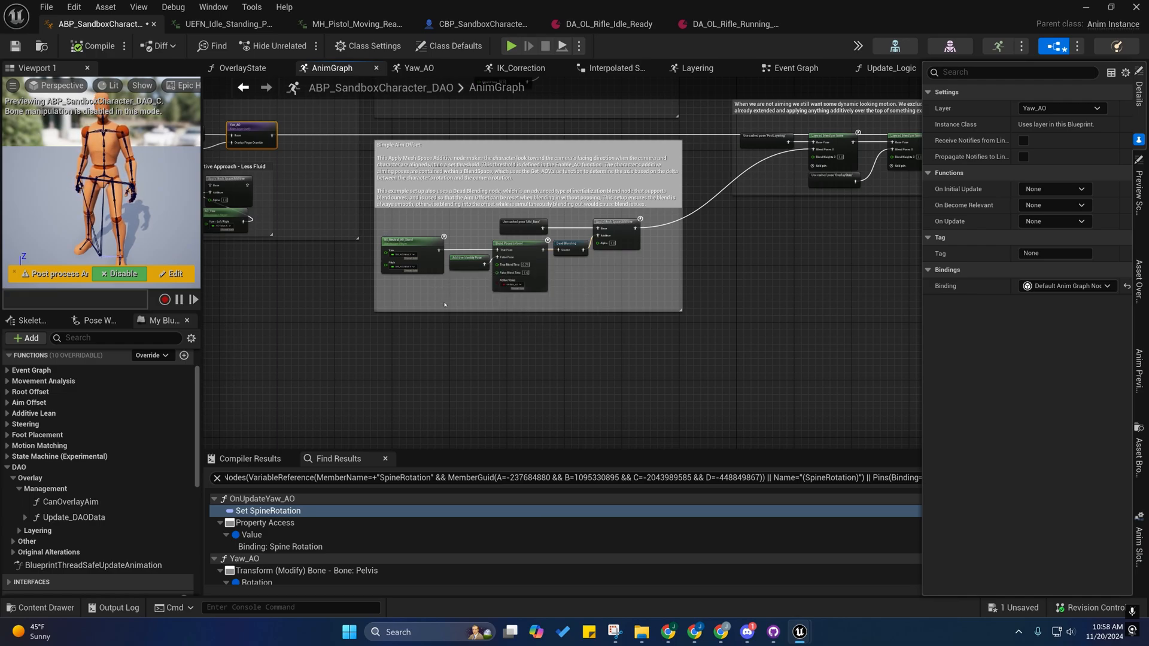
mouse_move(694, 284)
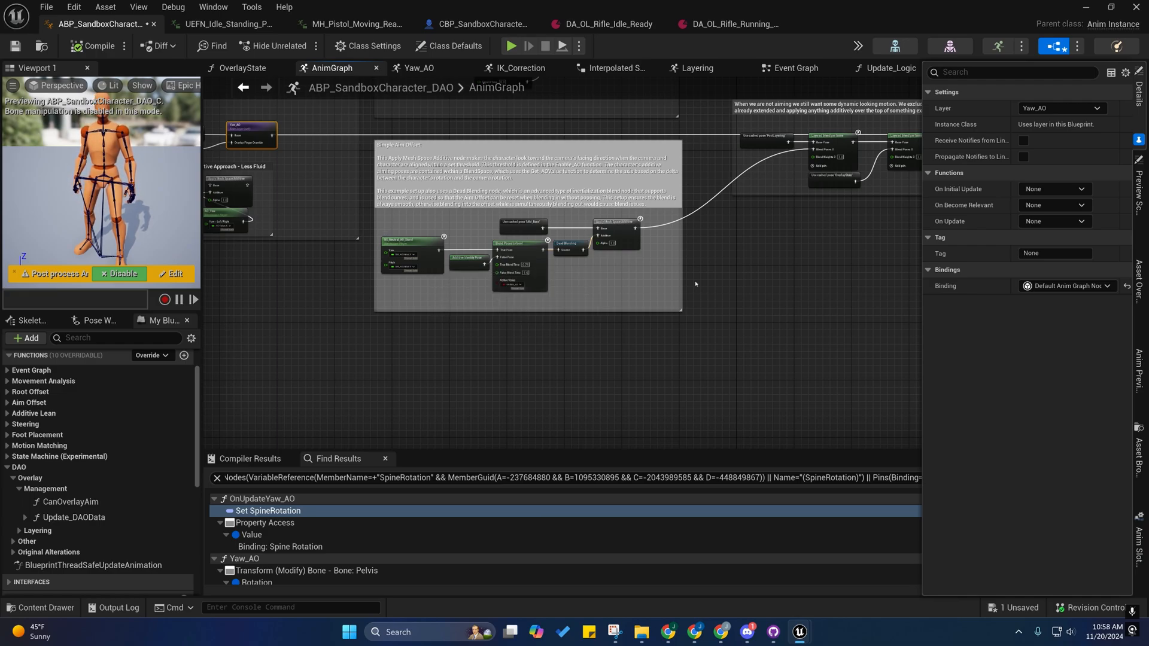